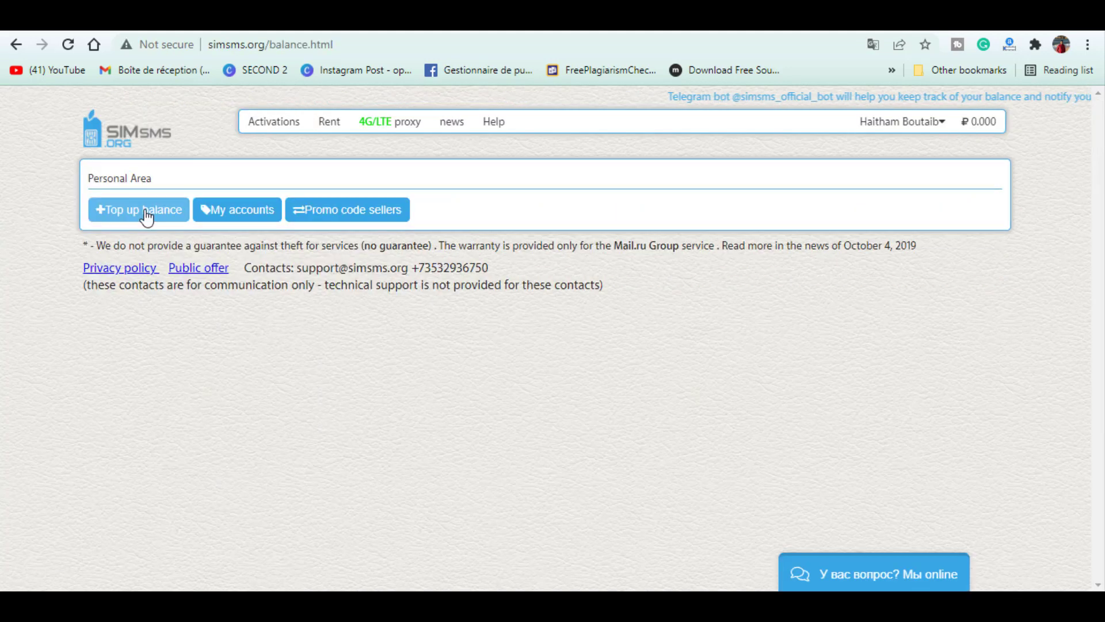
- Return to the SimSMS.org home page showing the Activations country list
left_click(138, 210)
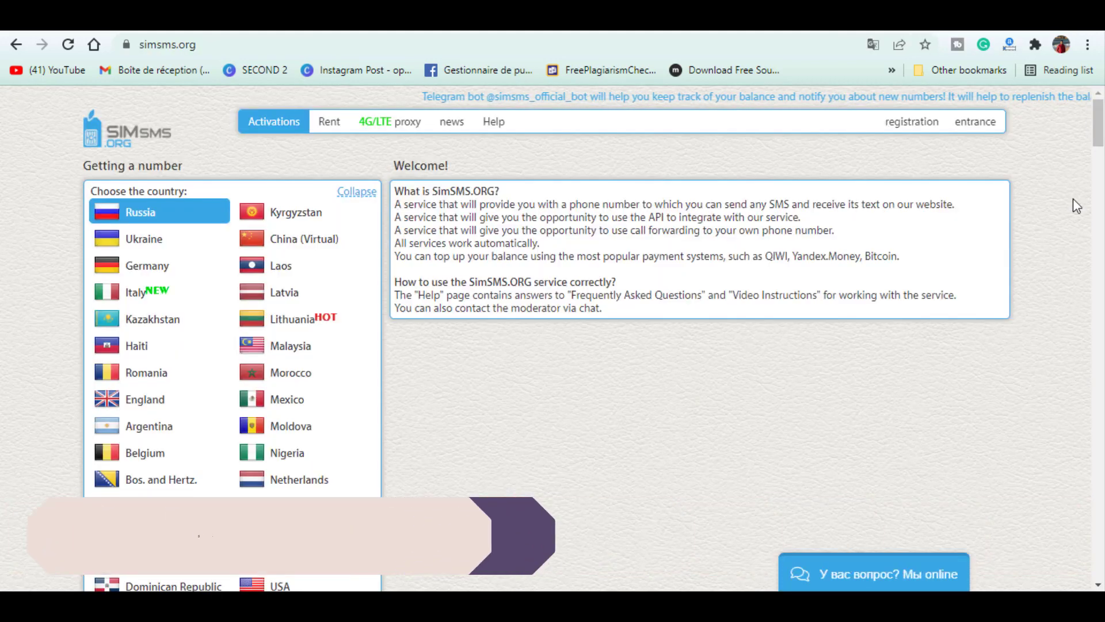
- Choose Morocco with the Orange_MA operator and request an Amazon number
scroll("down", 3)
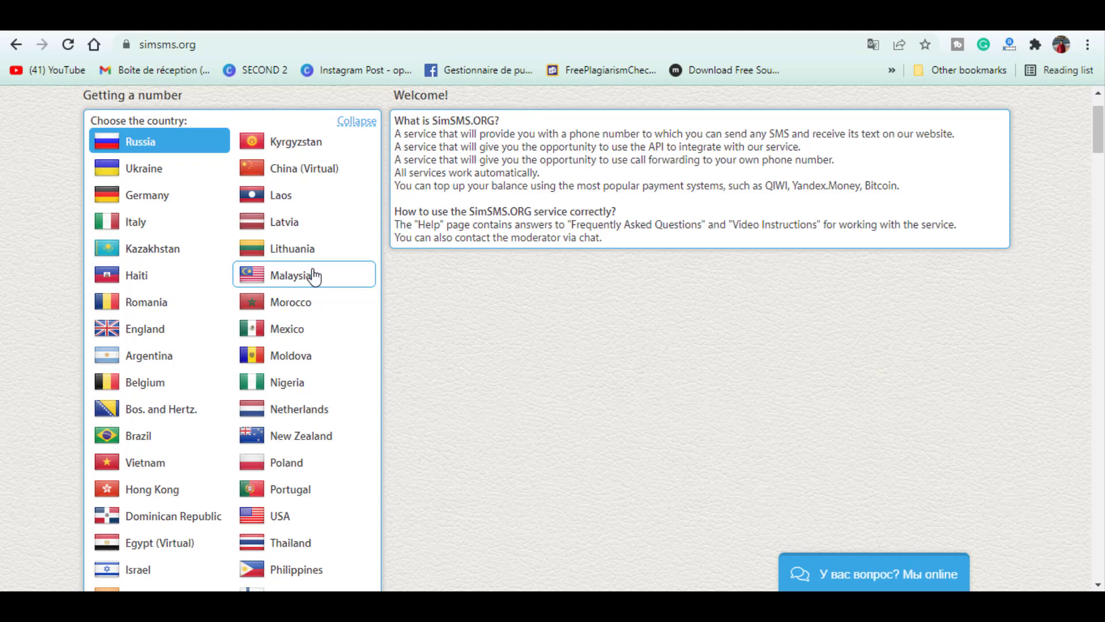
left_click(290, 301)
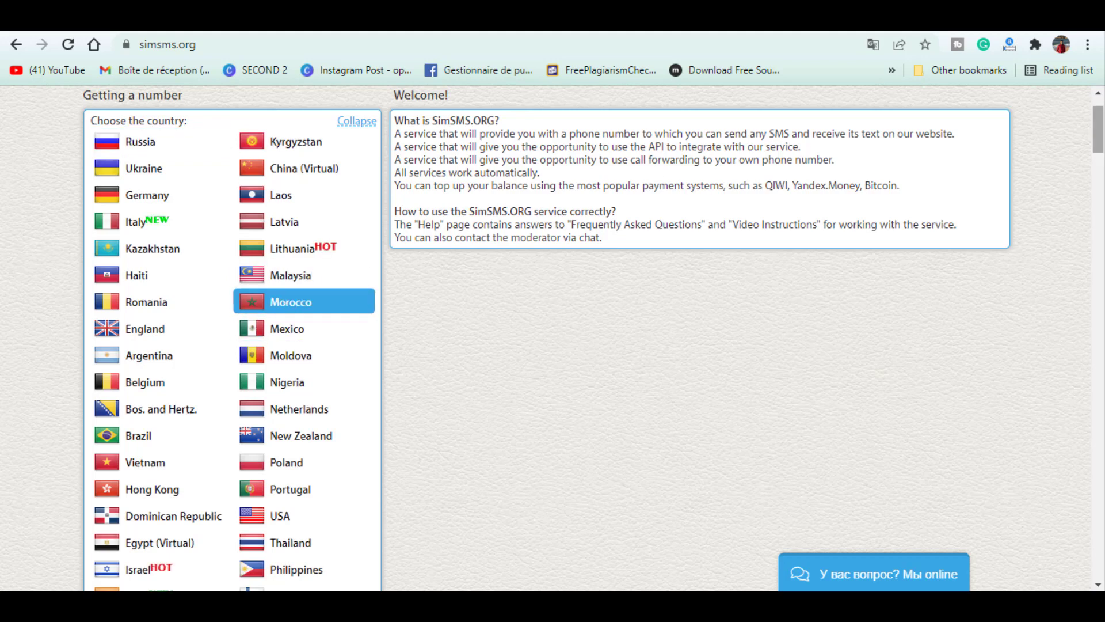
left_click(289, 301)
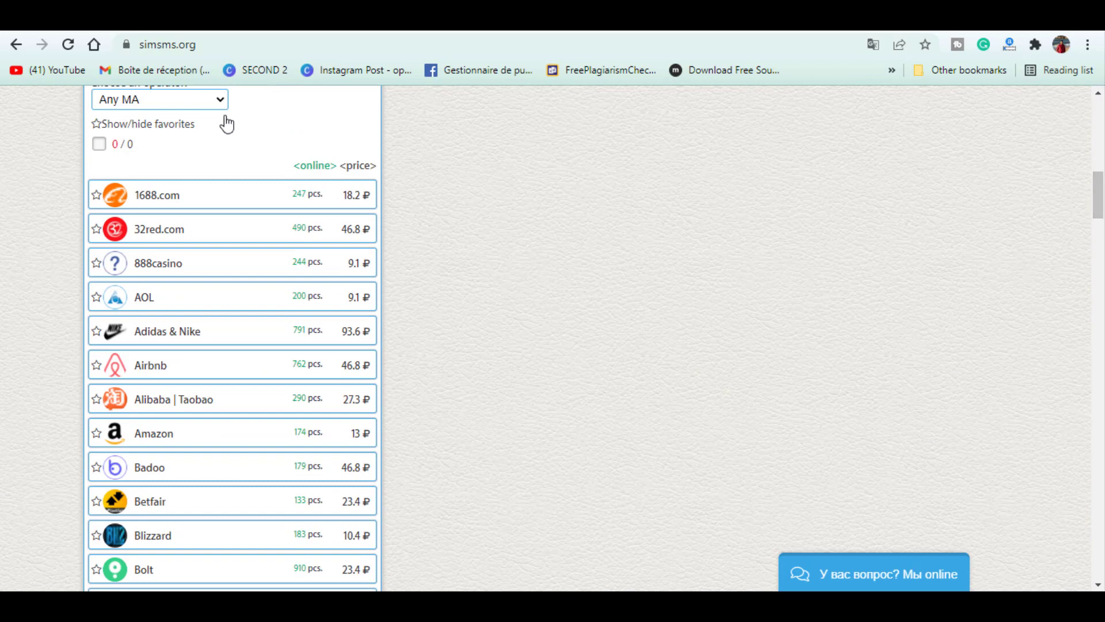
left_click(158, 99)
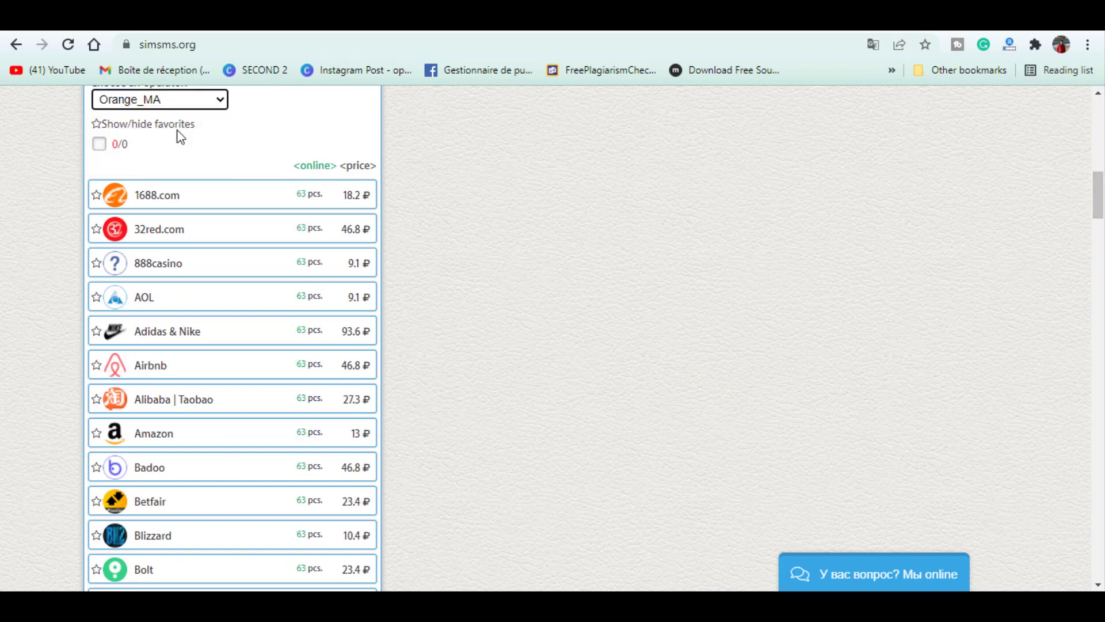
mouse_move(155, 229)
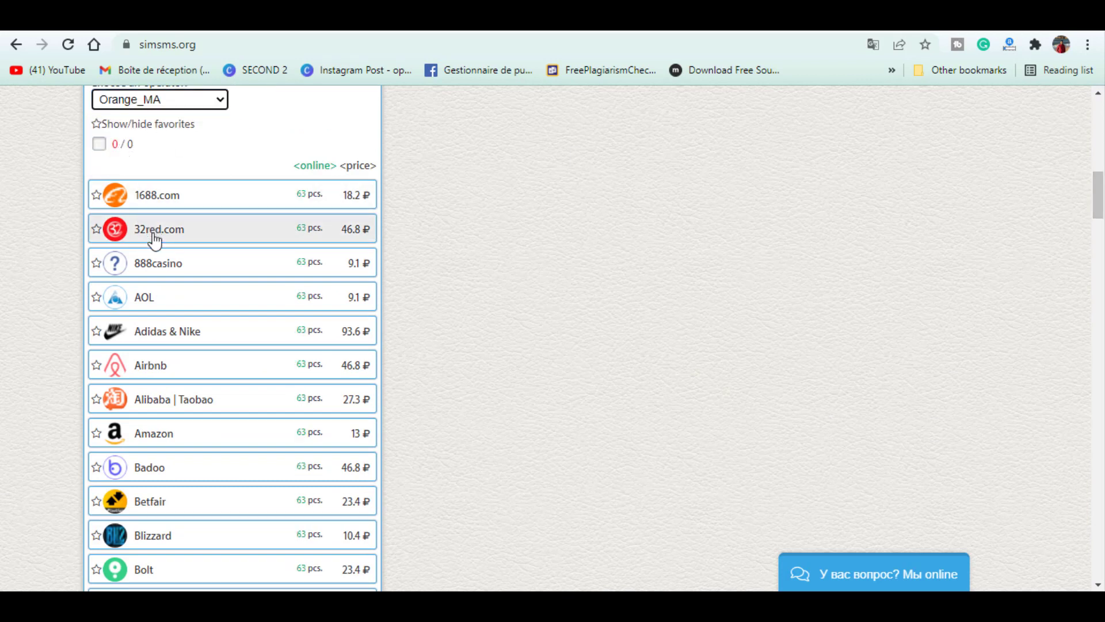
mouse_move(182, 434)
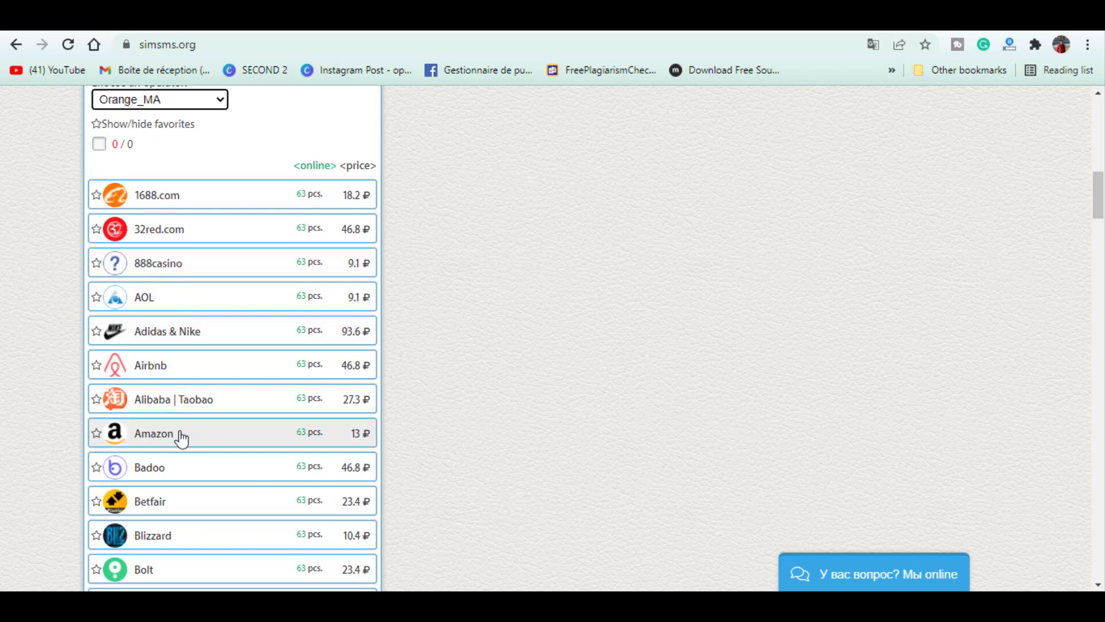
mouse_move(260, 443)
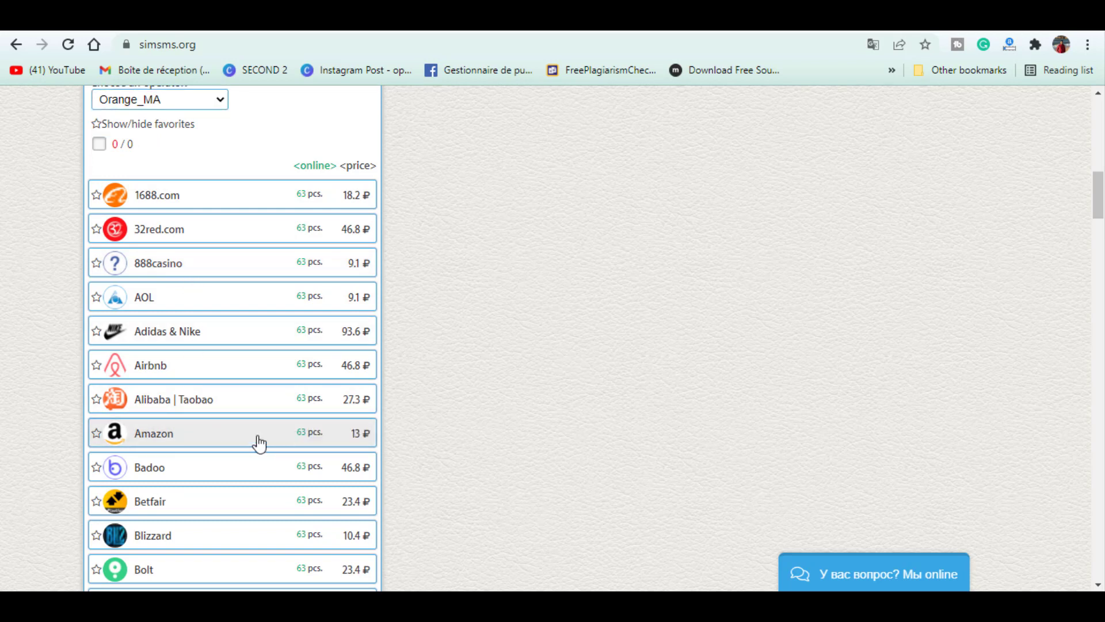
left_click(153, 433)
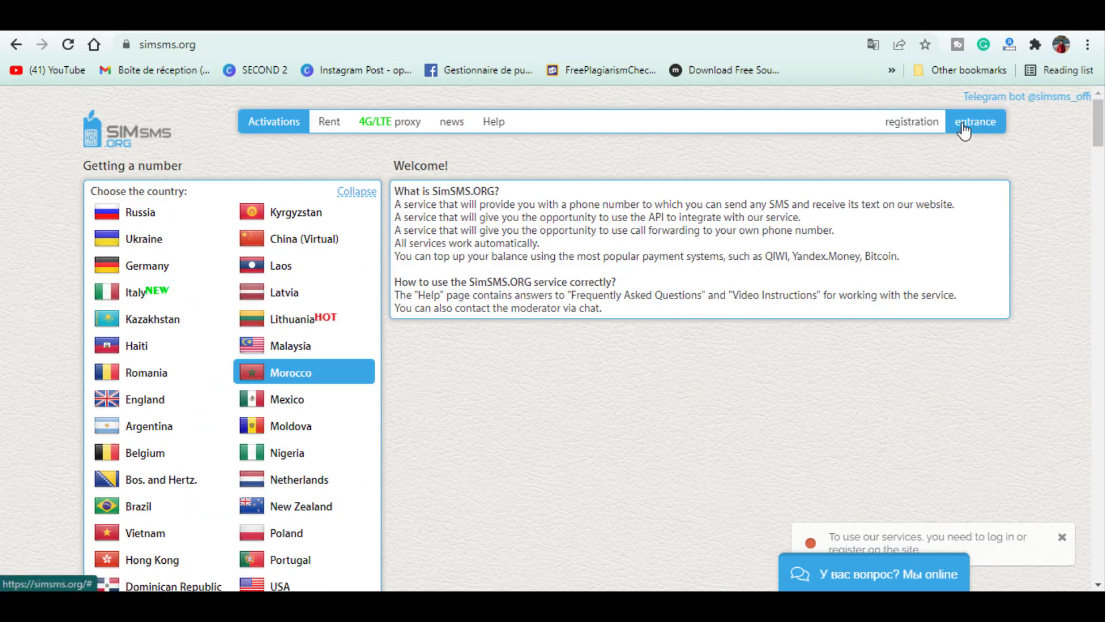
- Sign in to SimSMS.org and enter the personal account area
left_click(975, 122)
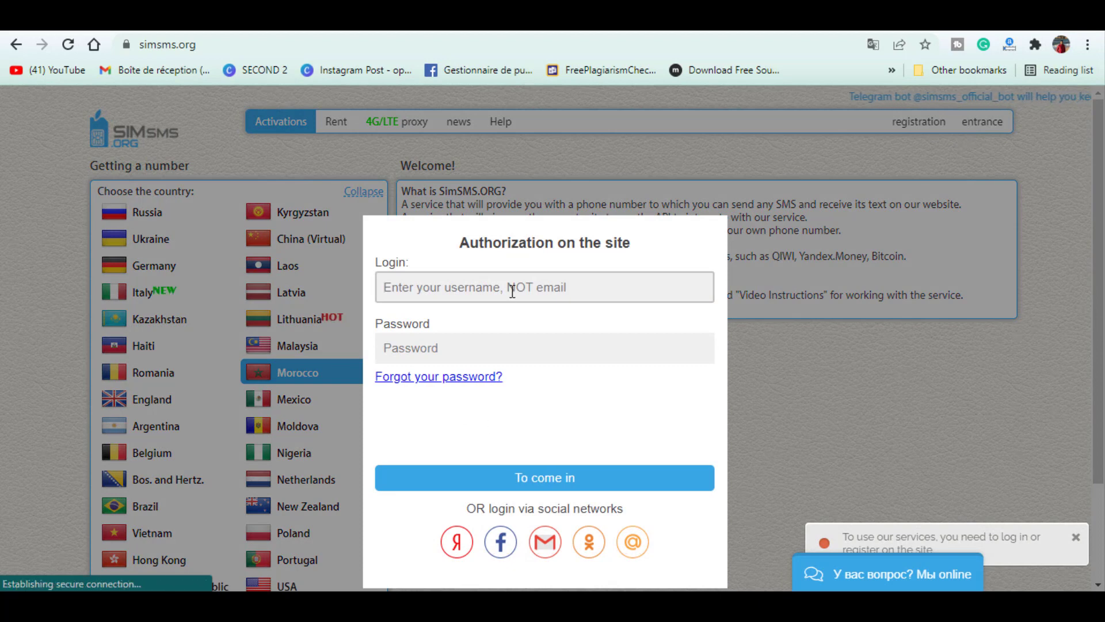
left_click(544, 477)
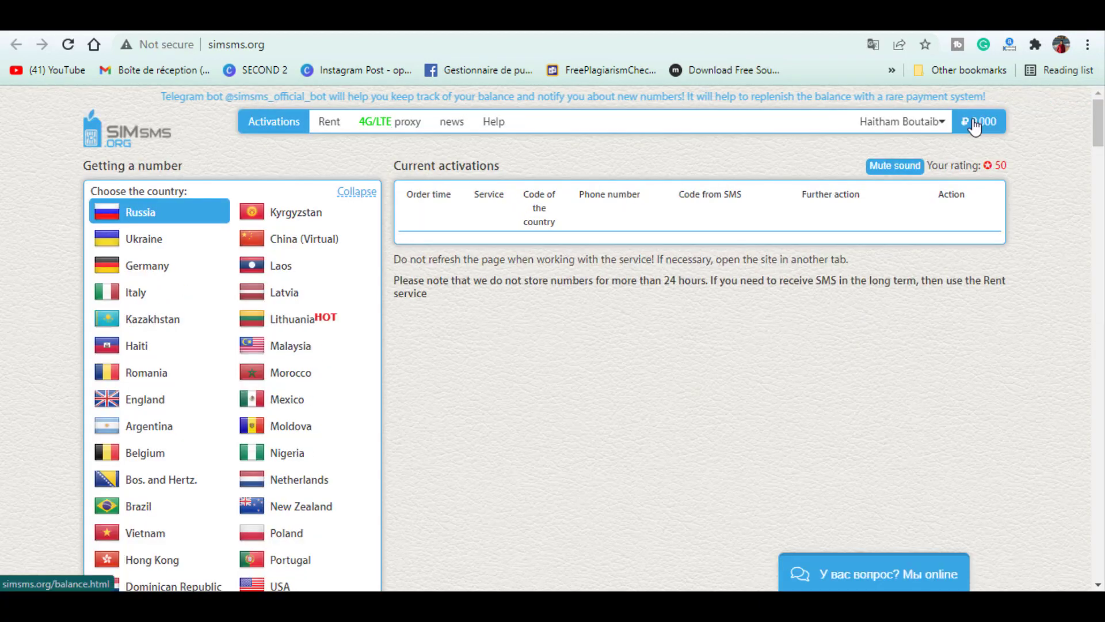
left_click(978, 120)
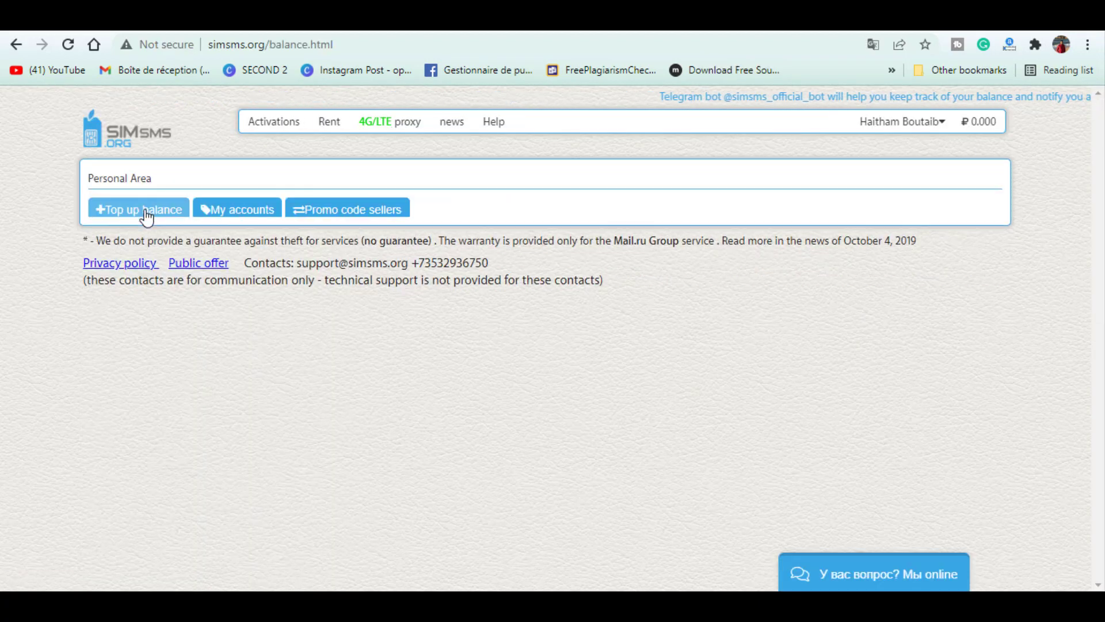
- Show the balance top-up page and browse its list of payment methods
left_click(138, 210)
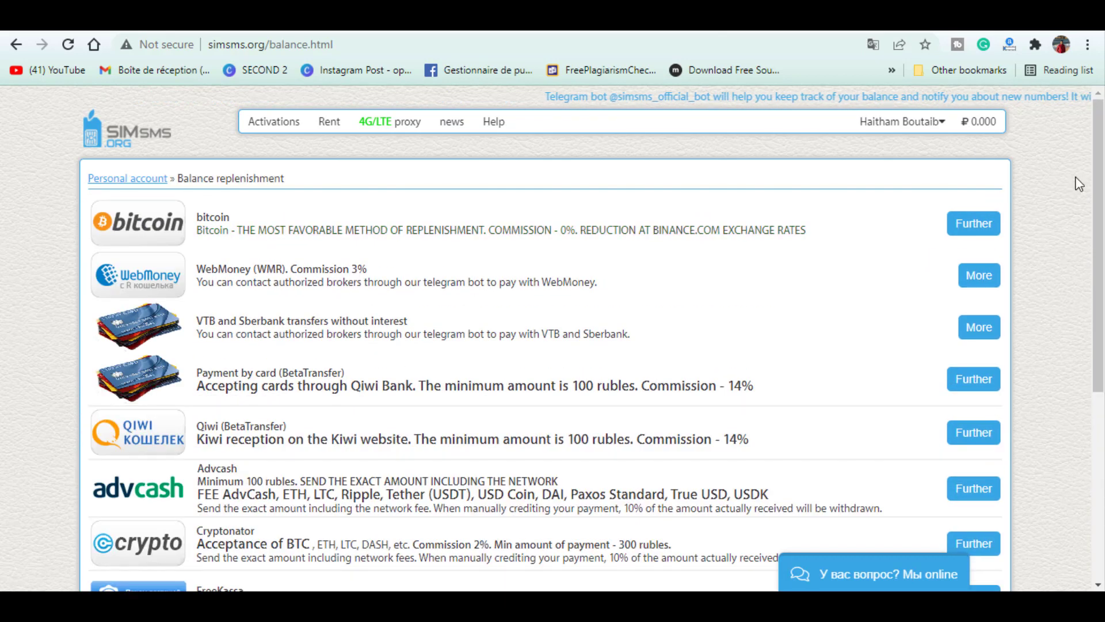
scroll("down", 3)
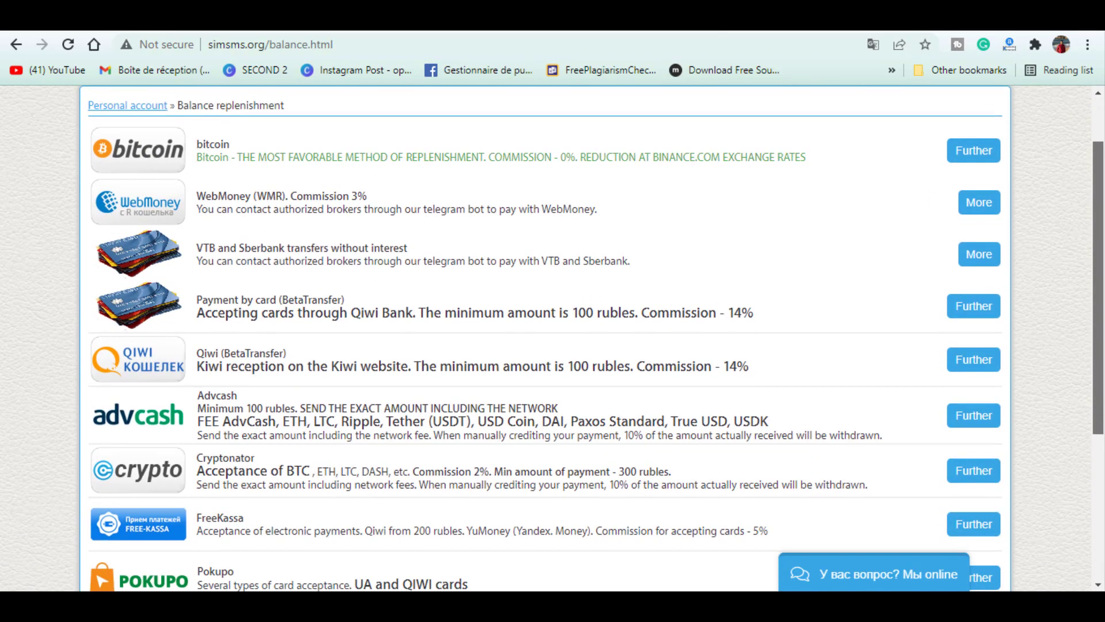
scroll("down", 3)
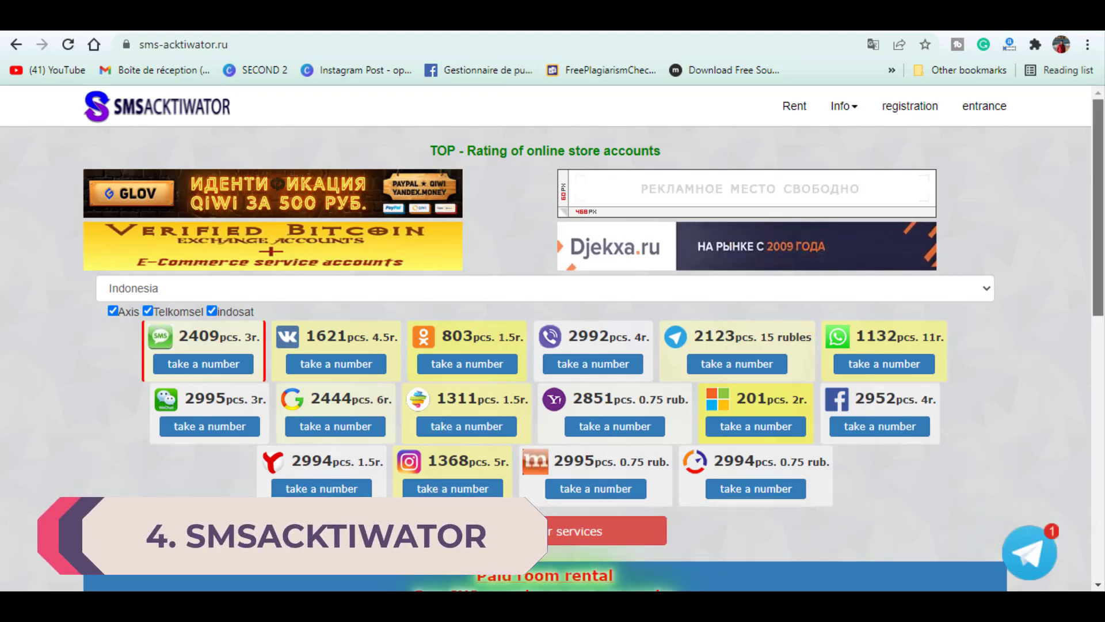
- Keep Indonesia as the country and request an Indonesian Instagram number
scroll("down", 3)
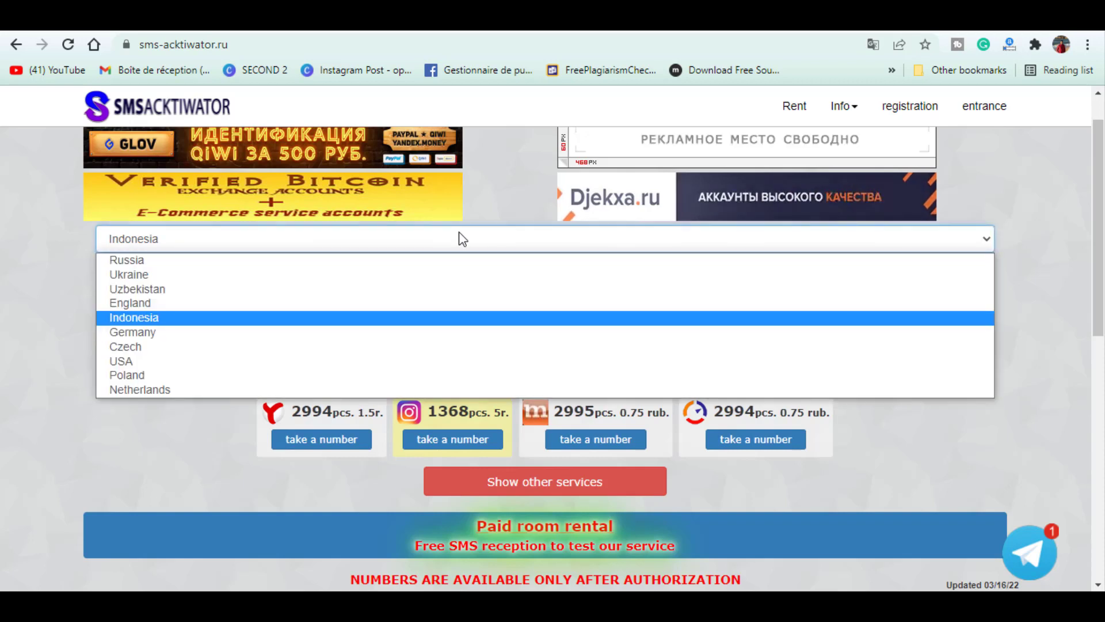
left_click(133, 317)
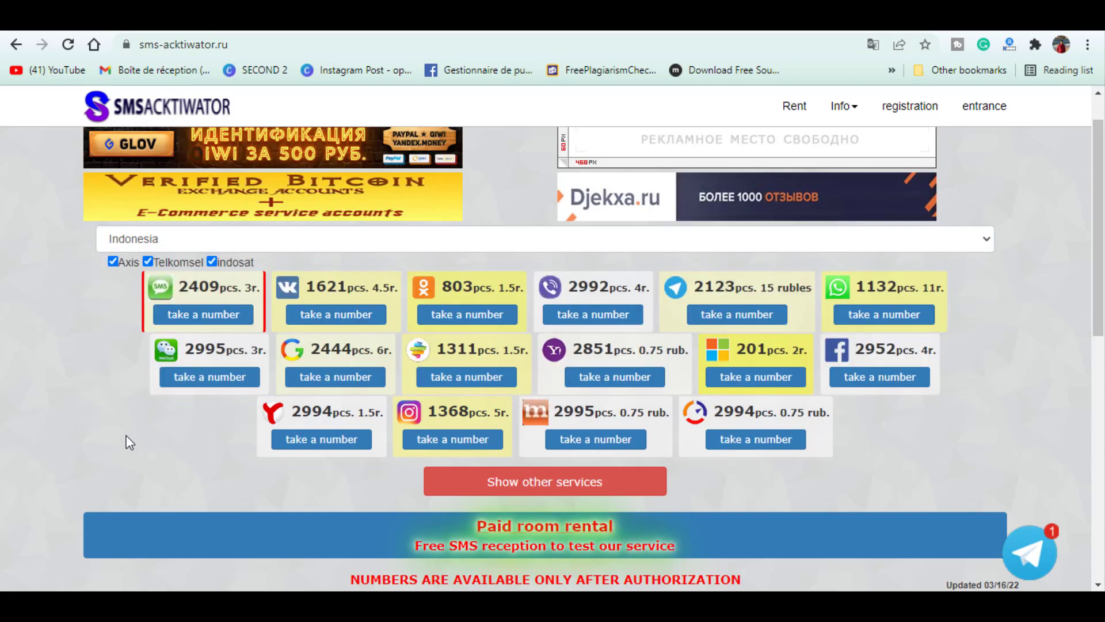
mouse_move(453, 439)
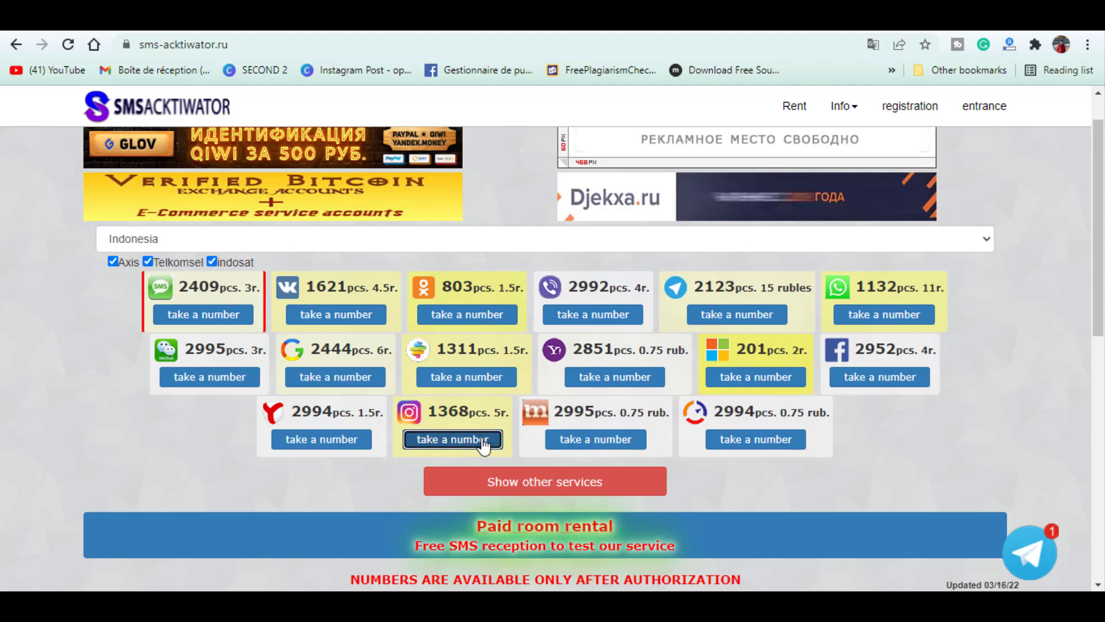
left_click(453, 440)
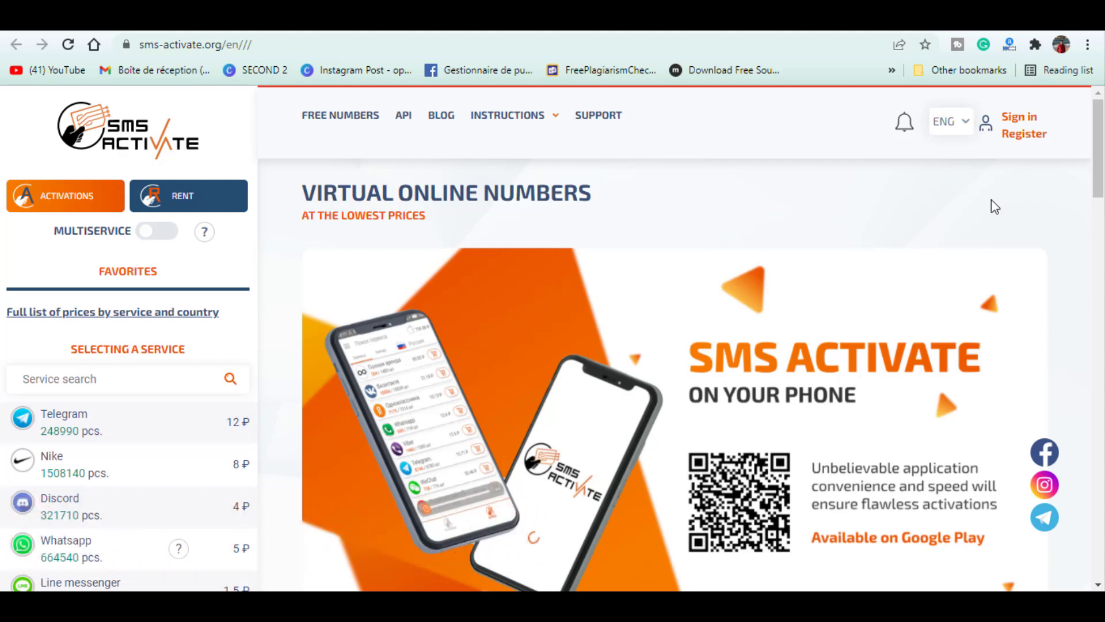
- Show the FREE NUMBERS page and the messages received by an Estonian number
left_click(340, 115)
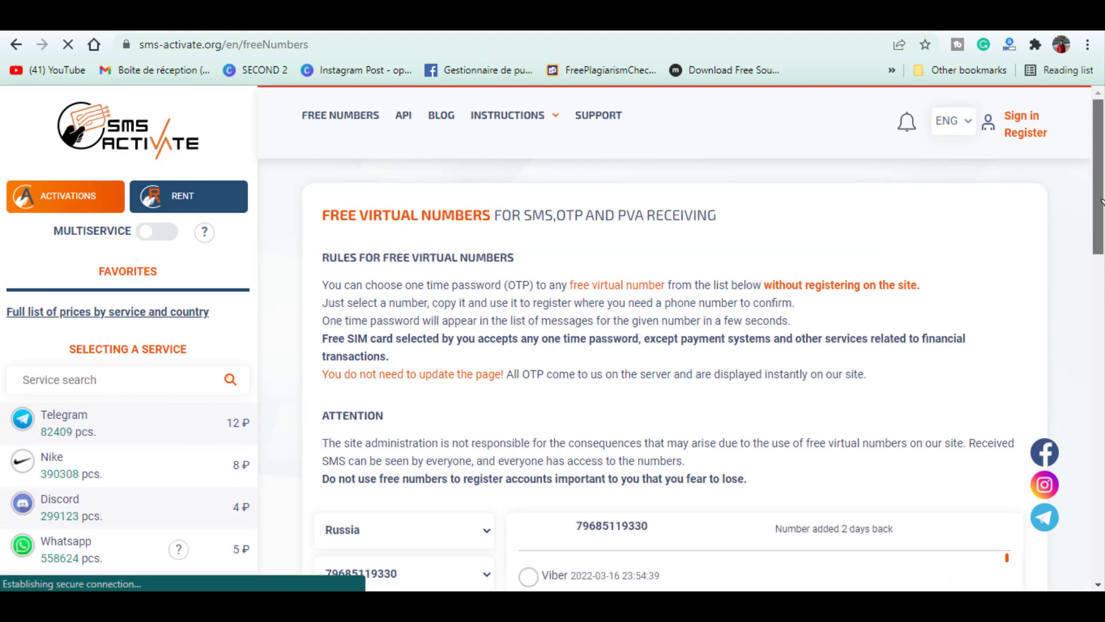
scroll("down", 3)
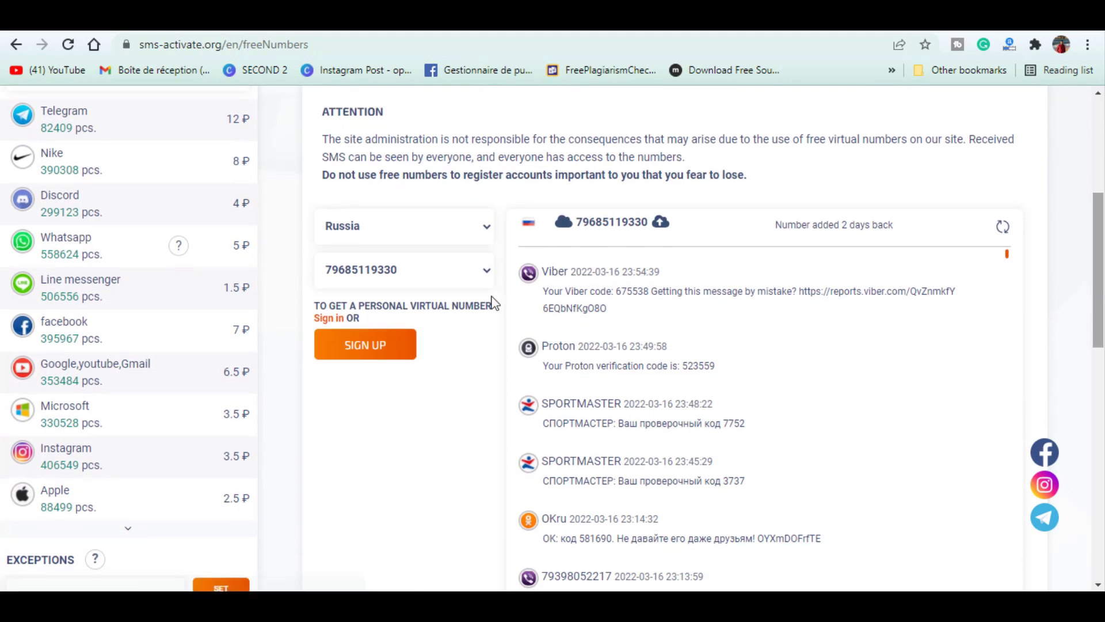
mouse_move(439, 226)
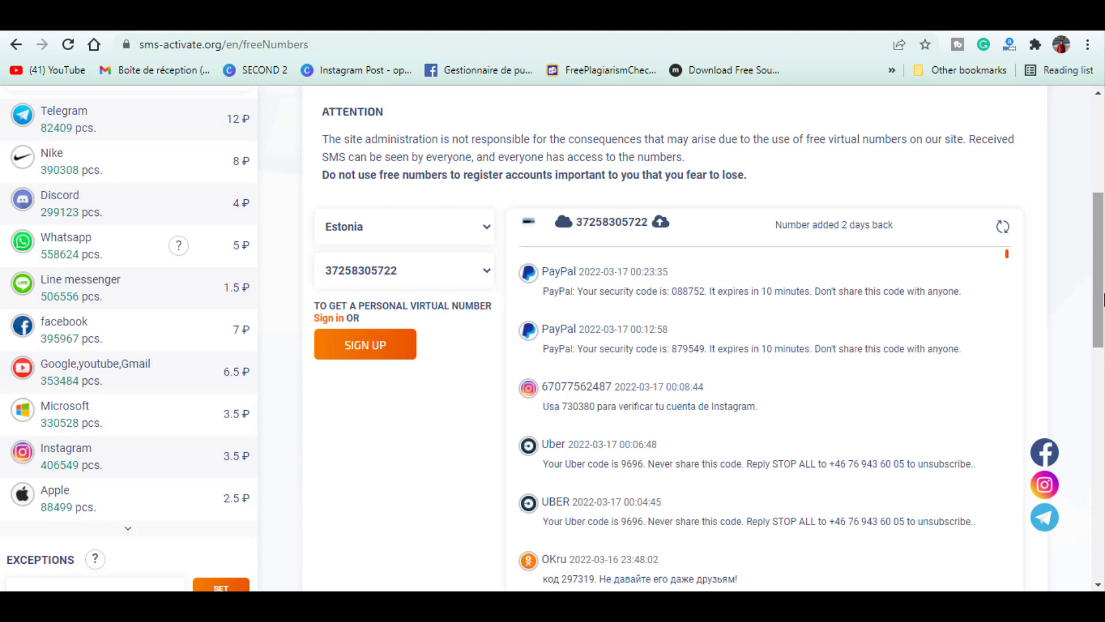
scroll("up", 3)
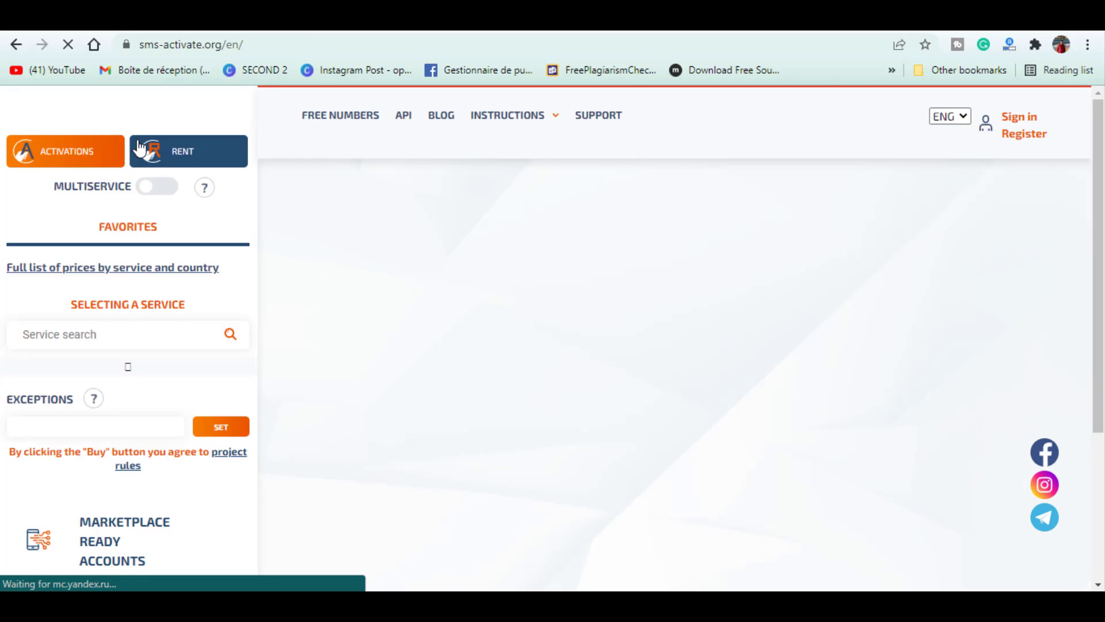
mouse_move(217, 171)
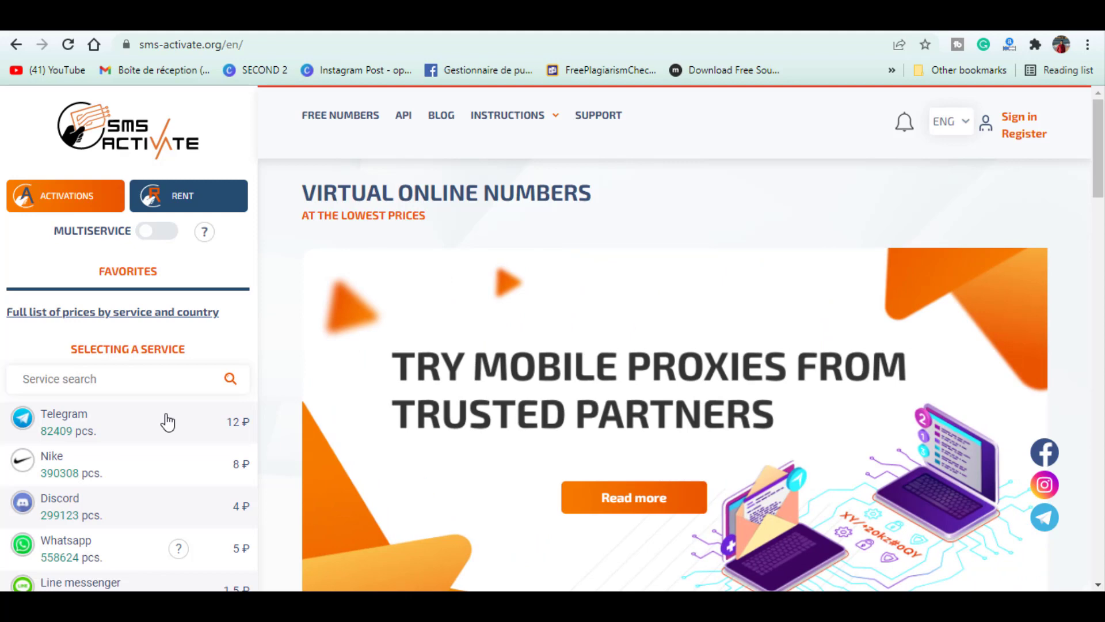
- Sort Discord's country list by ascending price and review the cheapest countries
scroll("down", 3)
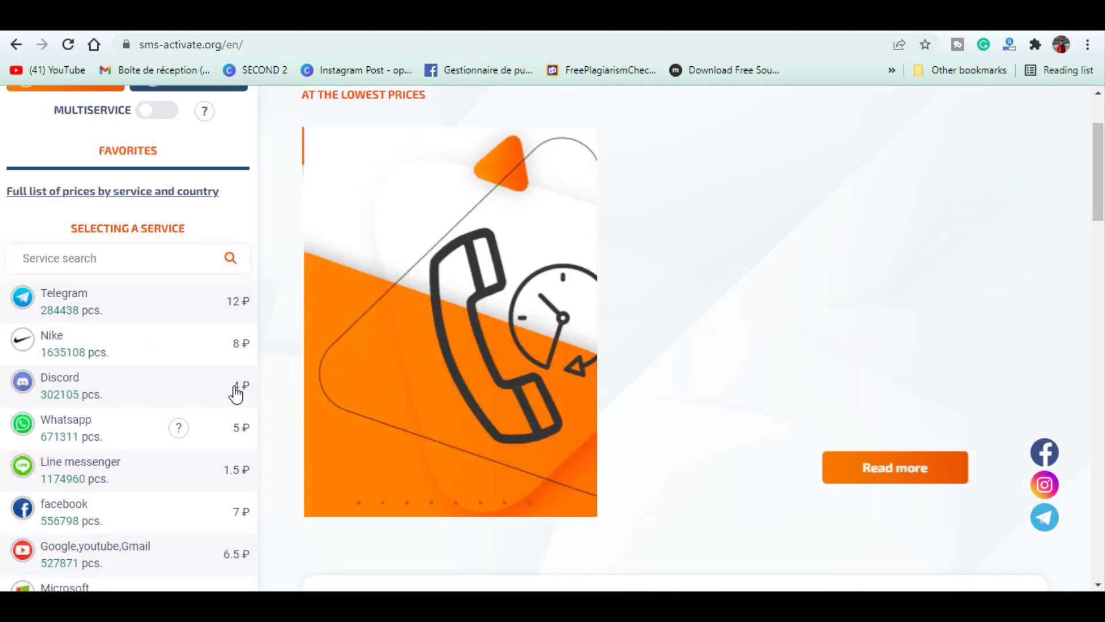
left_click(60, 385)
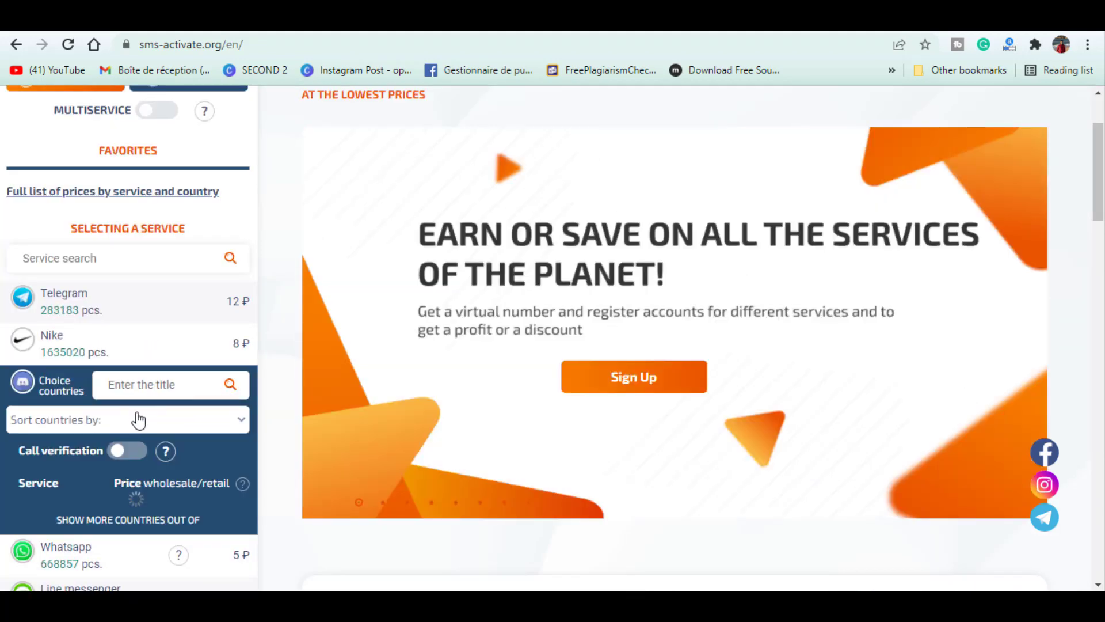
mouse_move(147, 425)
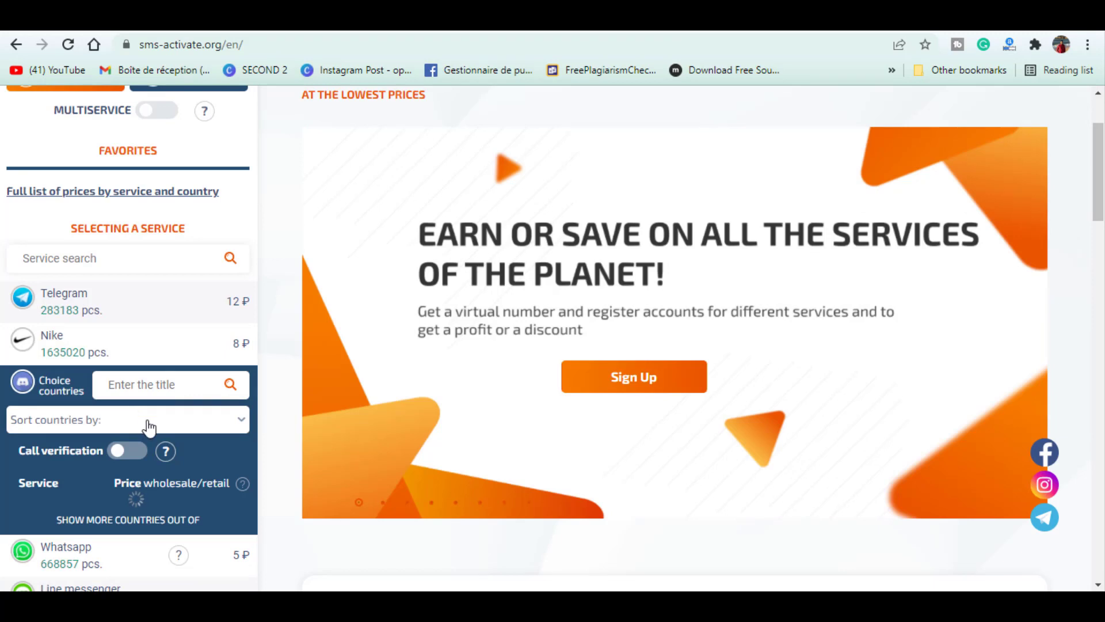
left_click(126, 420)
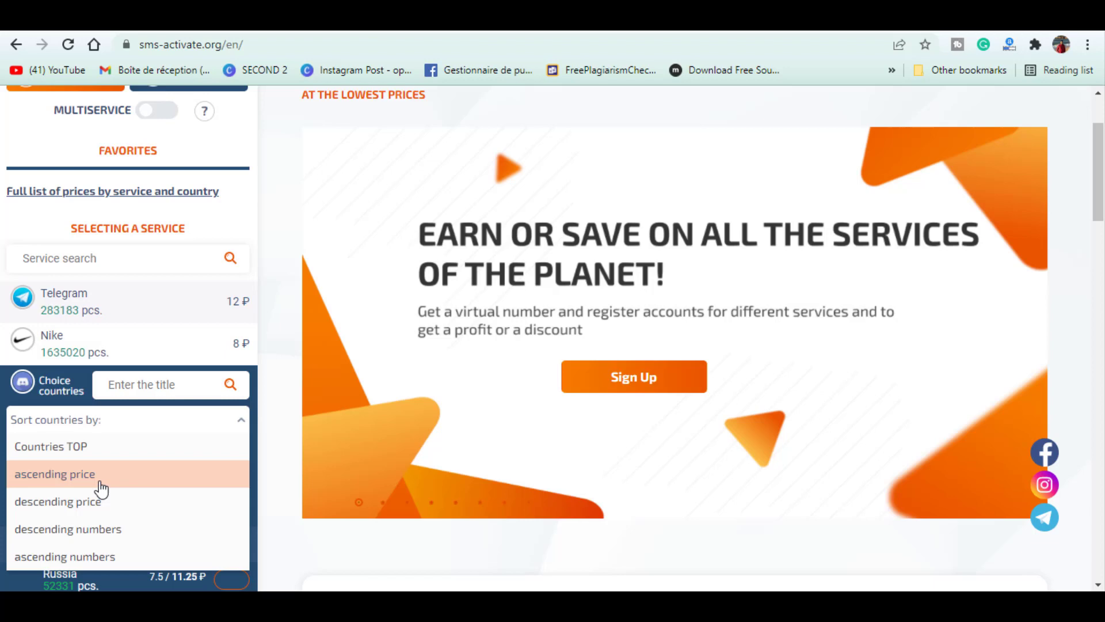
mouse_move(233, 428)
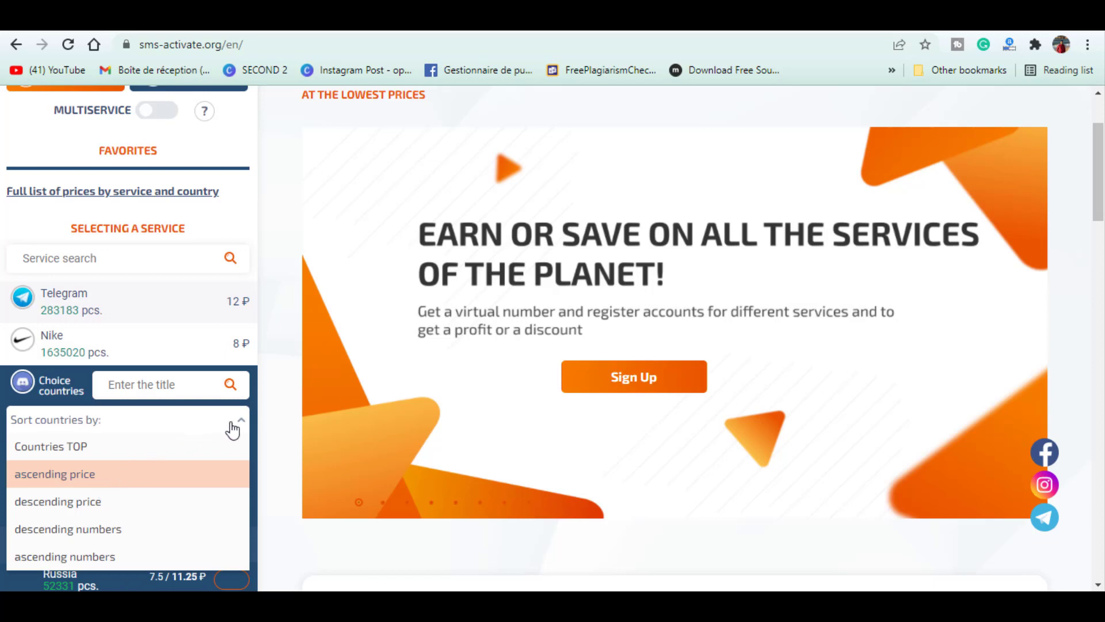
left_click(54, 474)
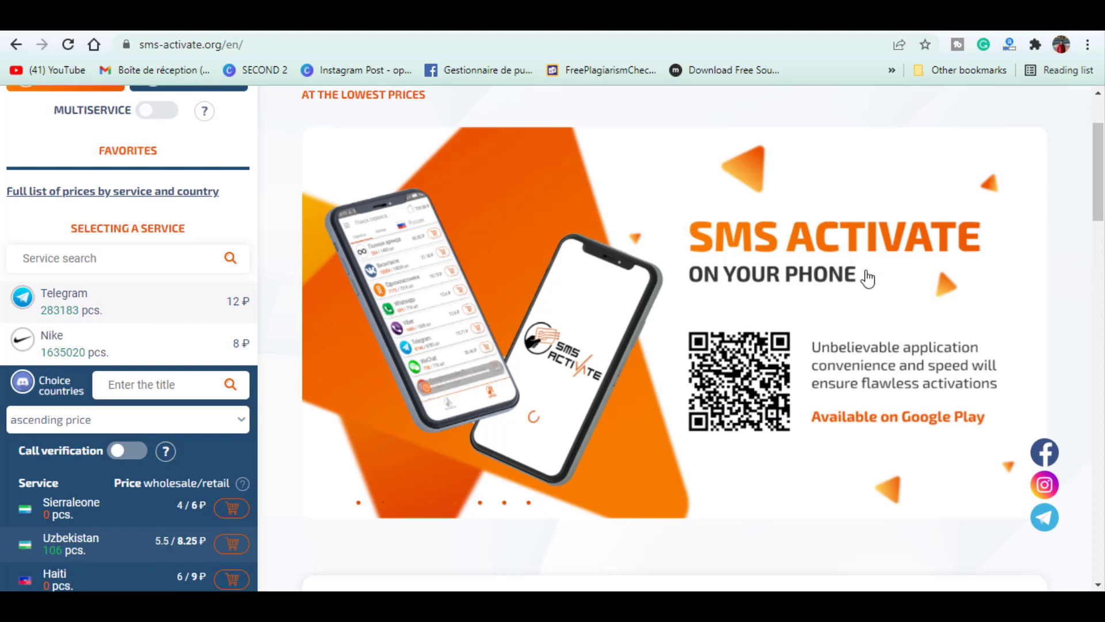
scroll("down", 3)
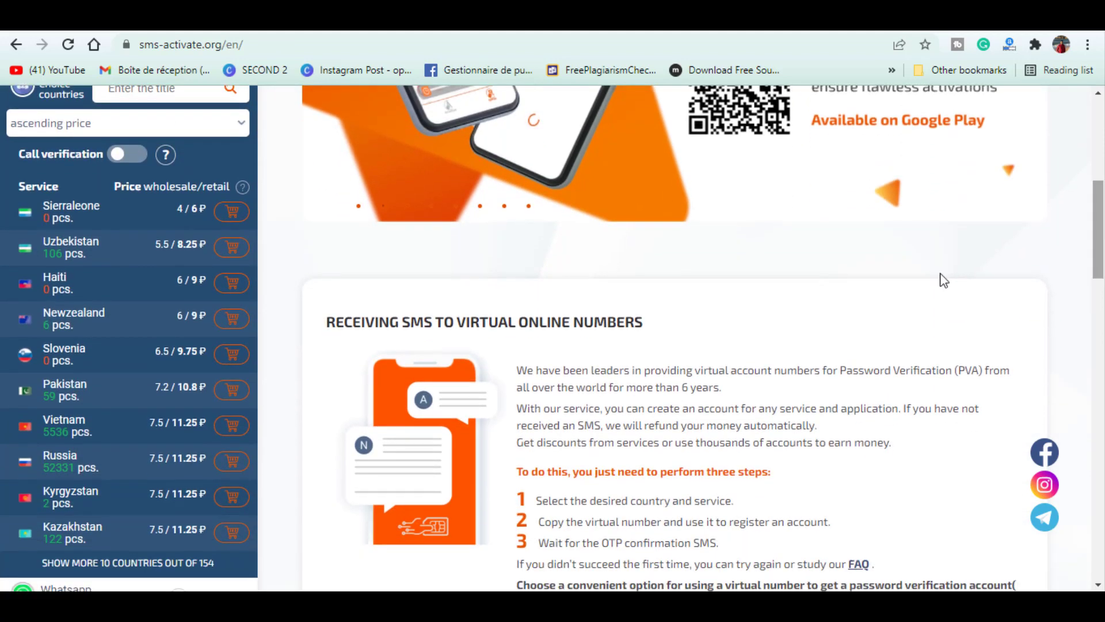
mouse_move(181, 420)
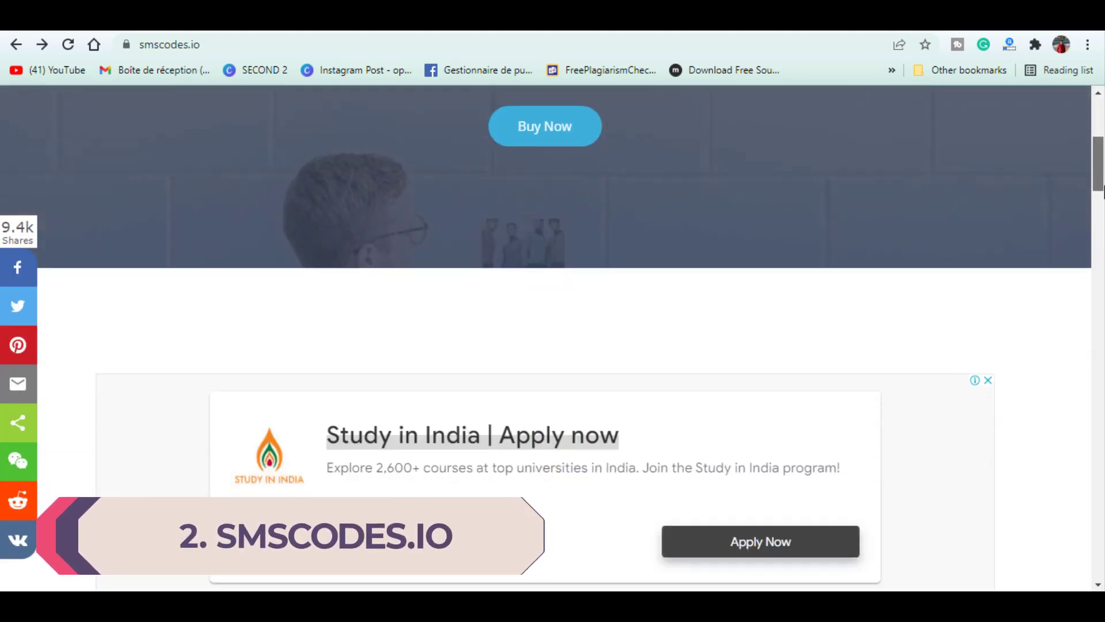
- Scroll past How It Works and Simple Pricing to the cryptocurrency payment icons
scroll("down", 3)
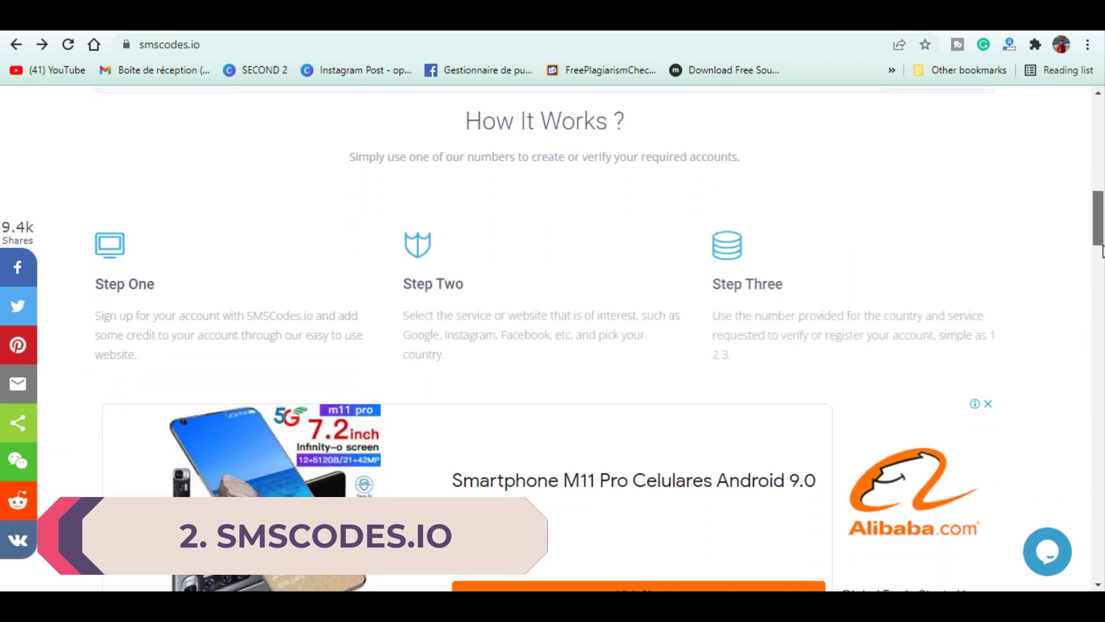
scroll("down", 3)
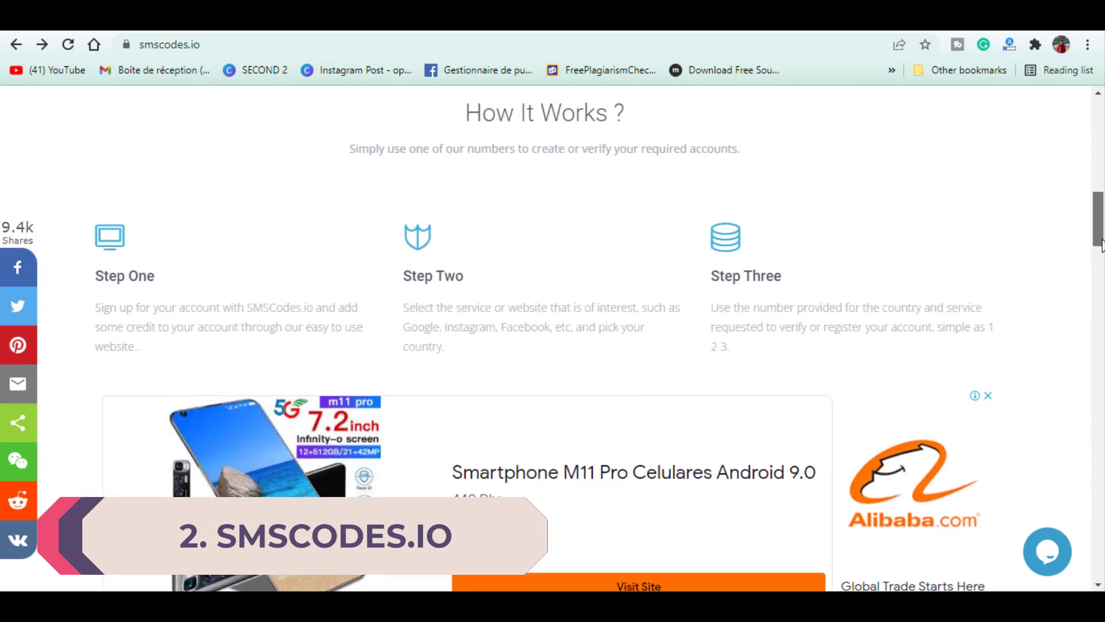
scroll("down", 3)
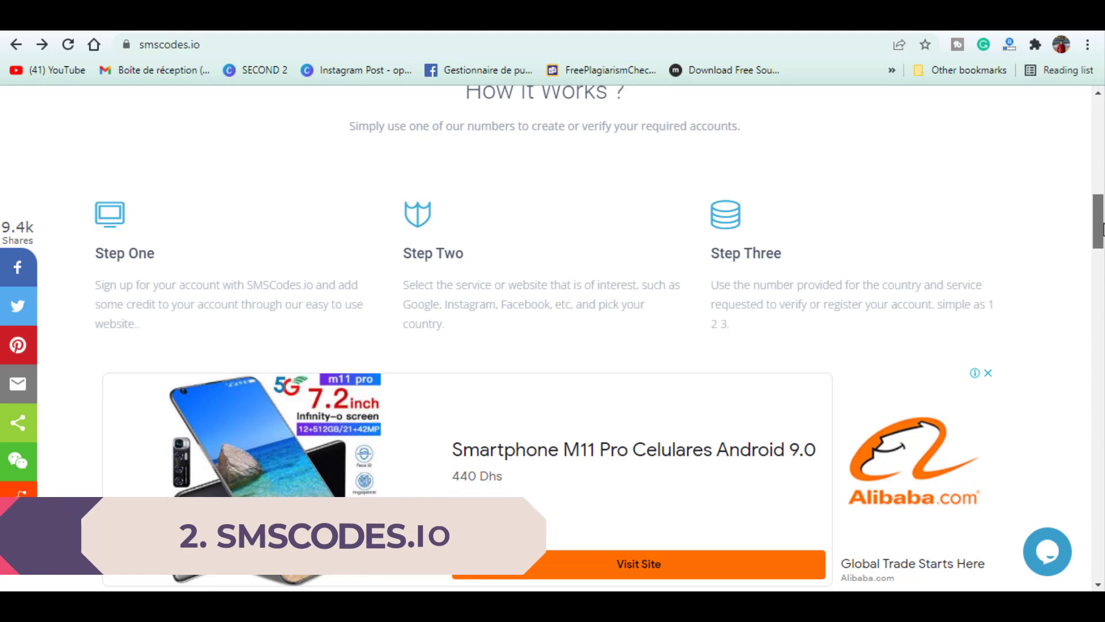
scroll("down", 3)
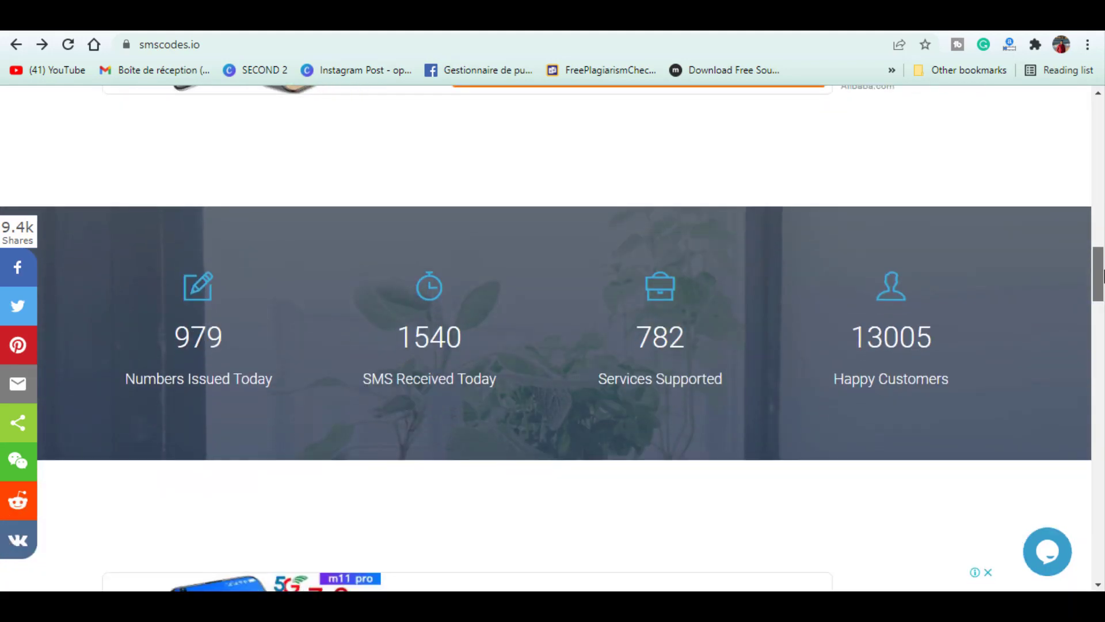
scroll("down", 3)
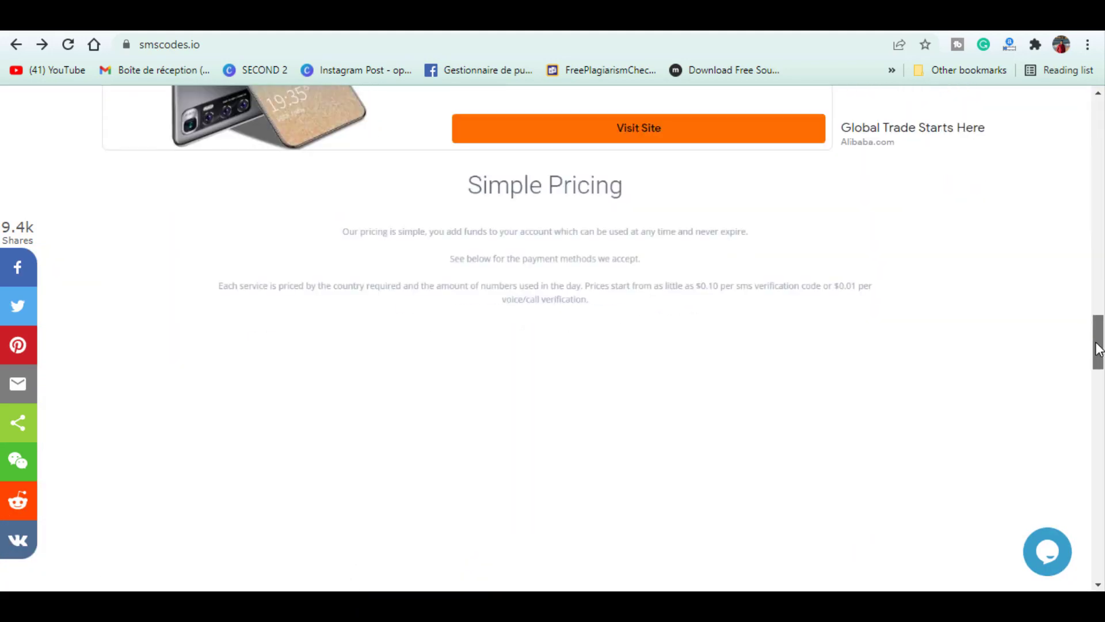
scroll("down", 3)
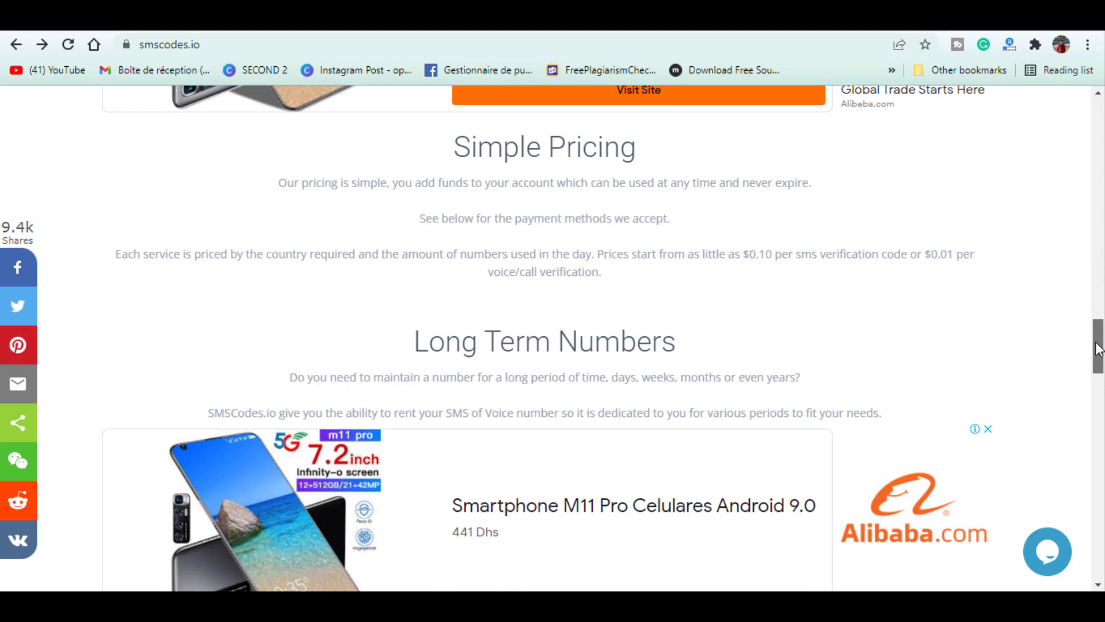
scroll("down", 3)
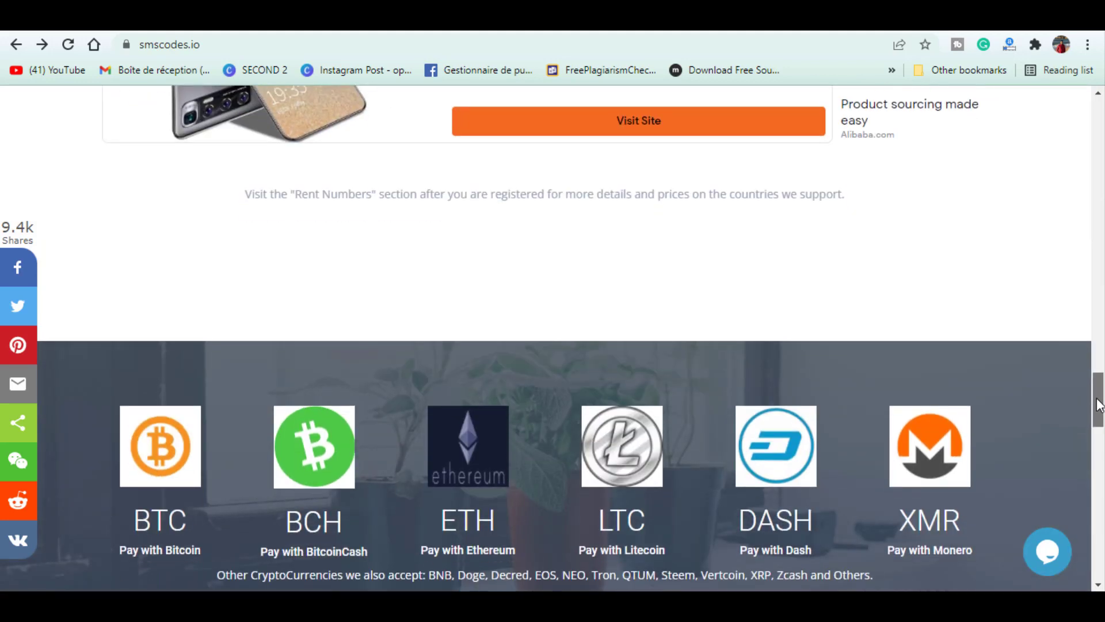
- Scroll through the extra payment methods and FAQ, then back toward the page top
scroll("down", 3)
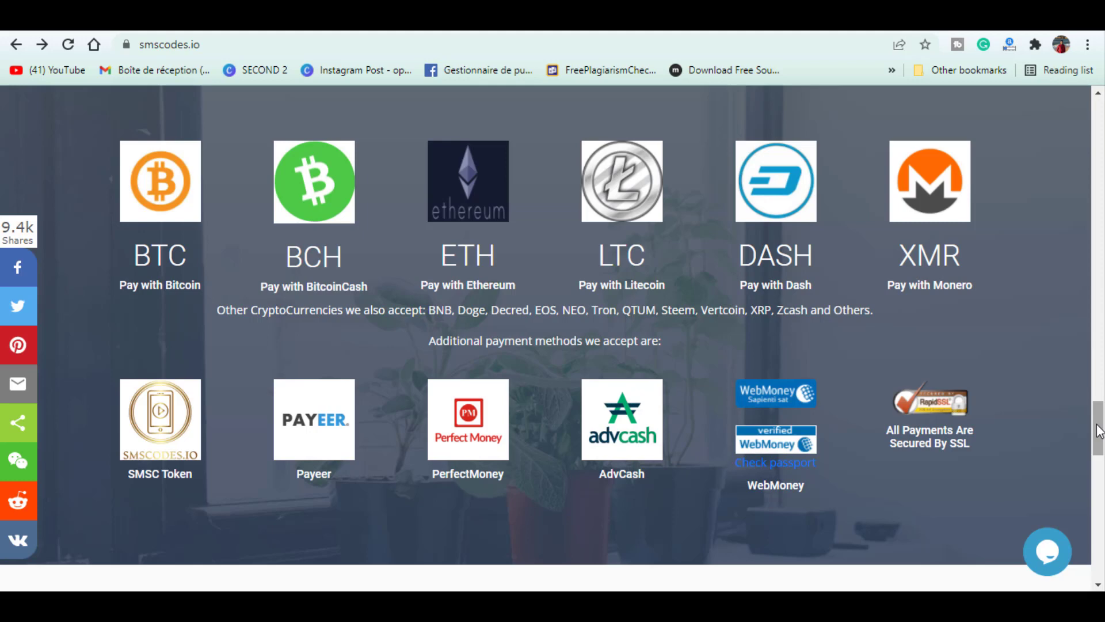
scroll("down", 3)
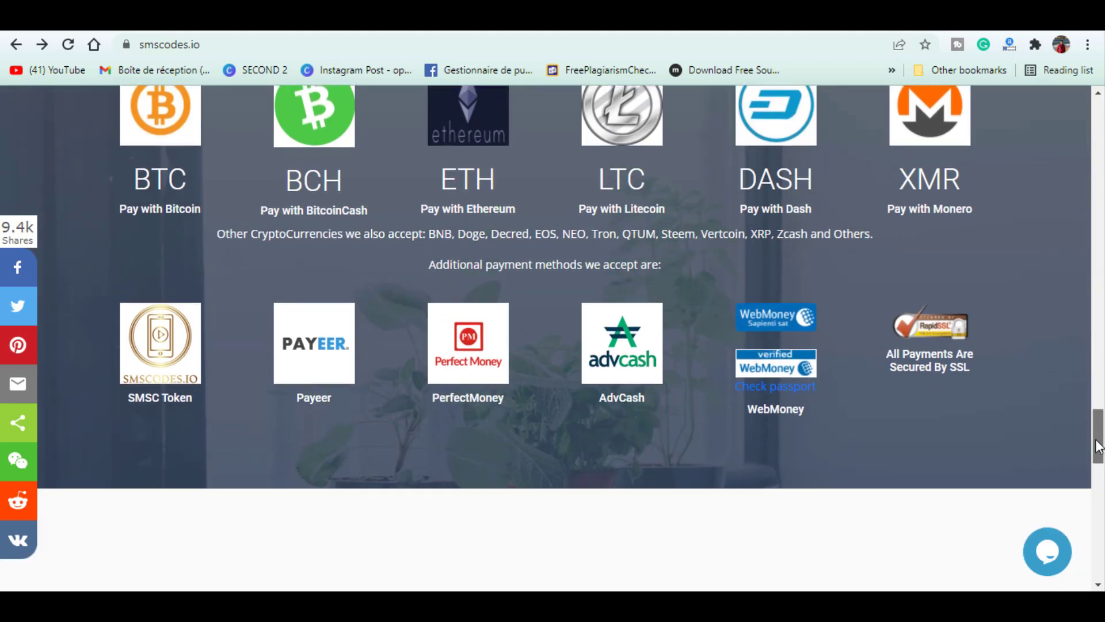
scroll("down", 3)
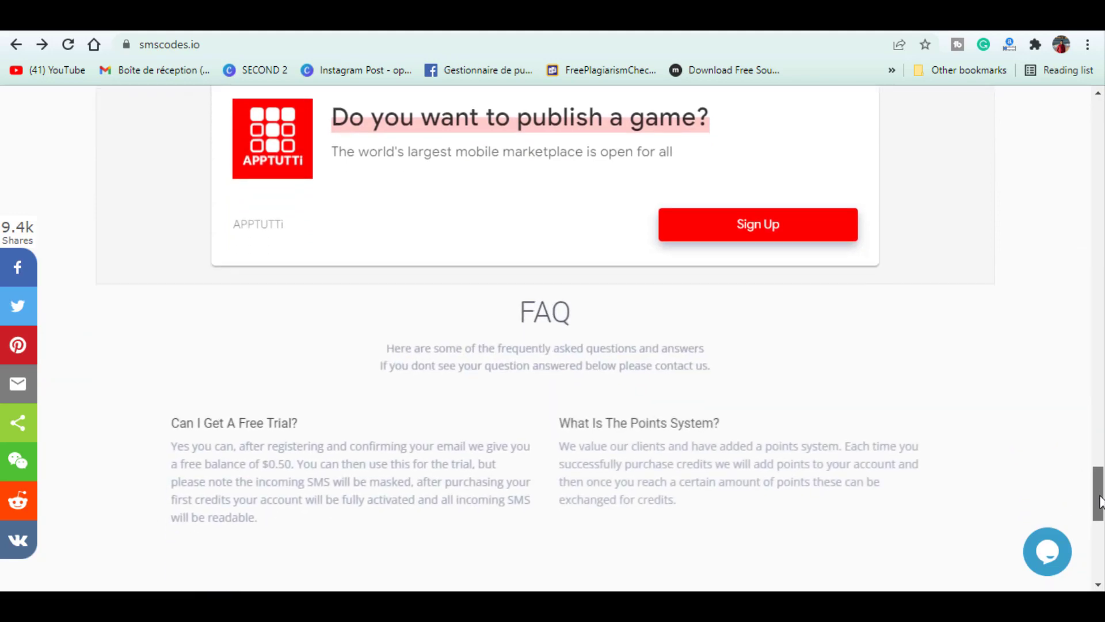
scroll("down", 3)
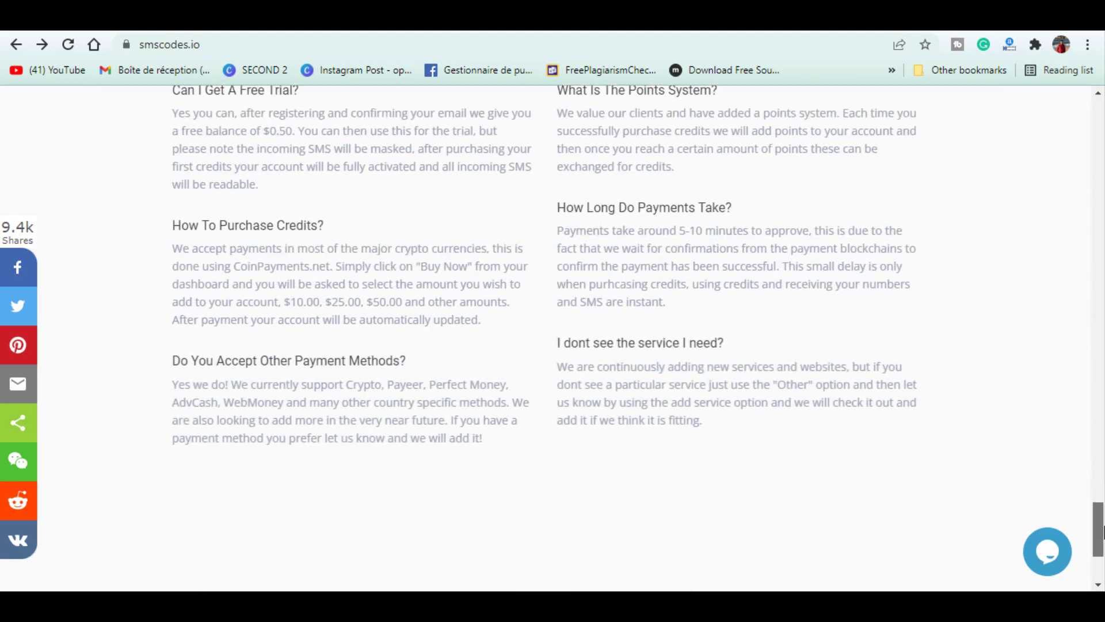
scroll("up", 3)
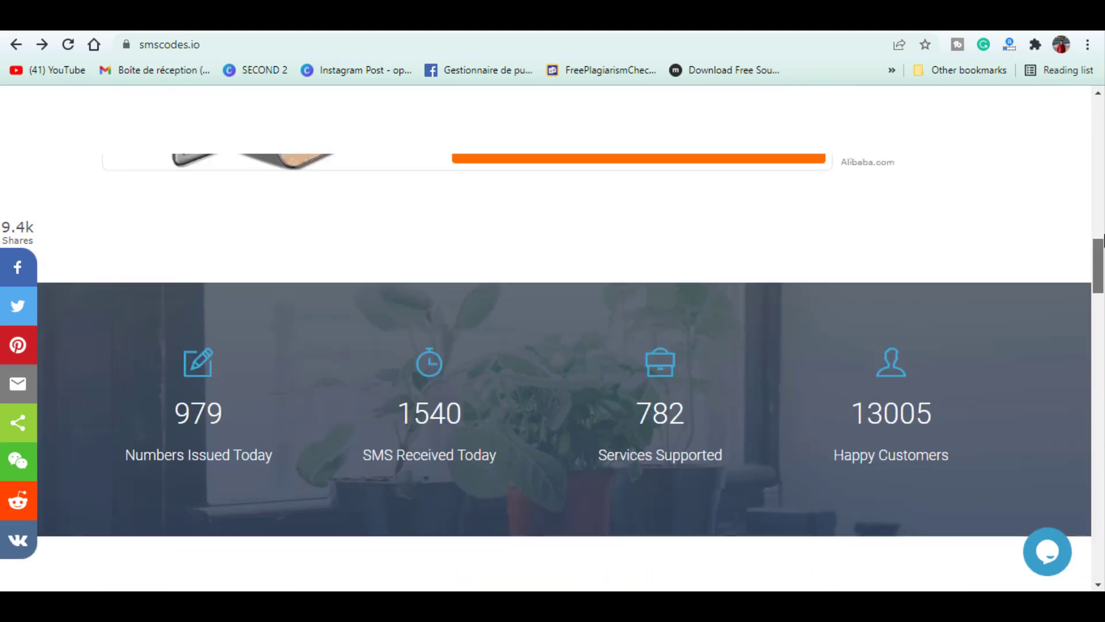
scroll("up", 3)
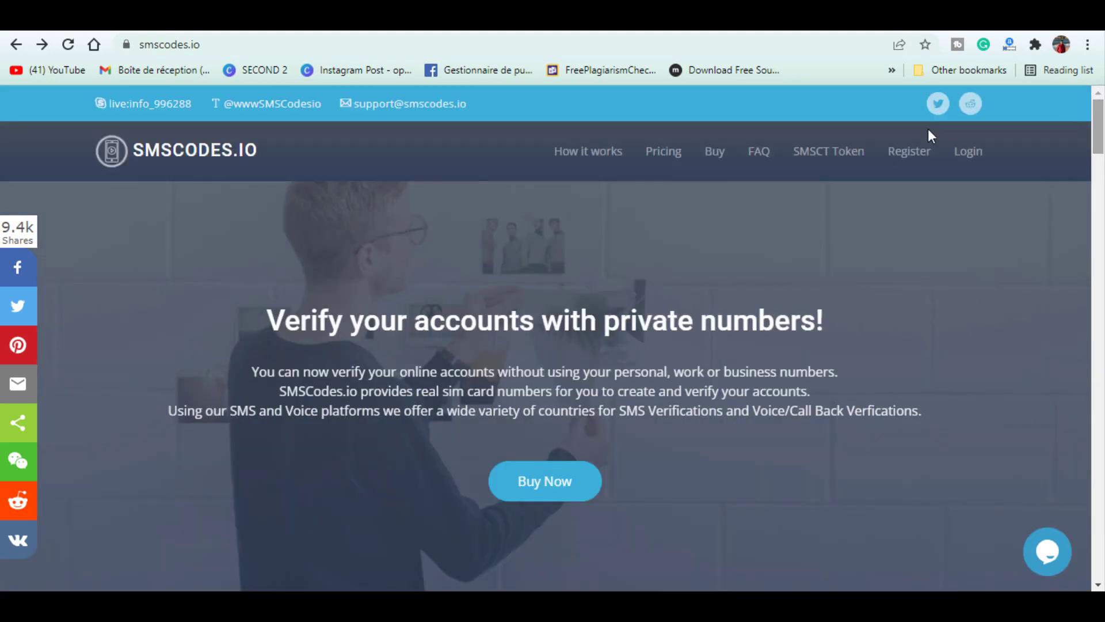
scroll("down", 3)
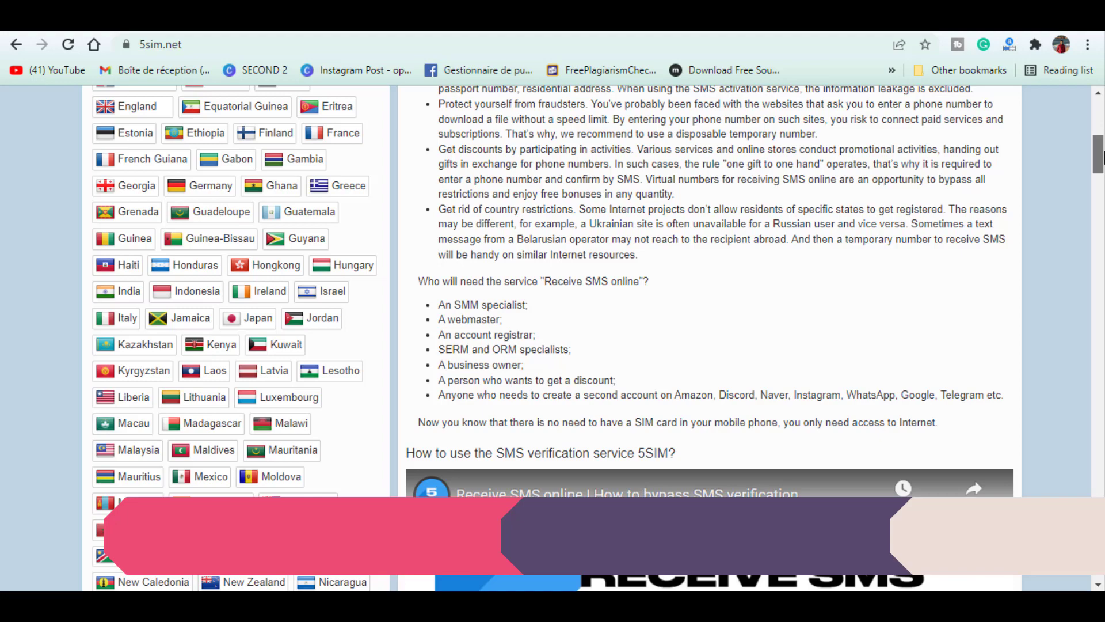
- Browse 5SIM's country list down to the service price list and 'We accept' logos
scroll("up", 3)
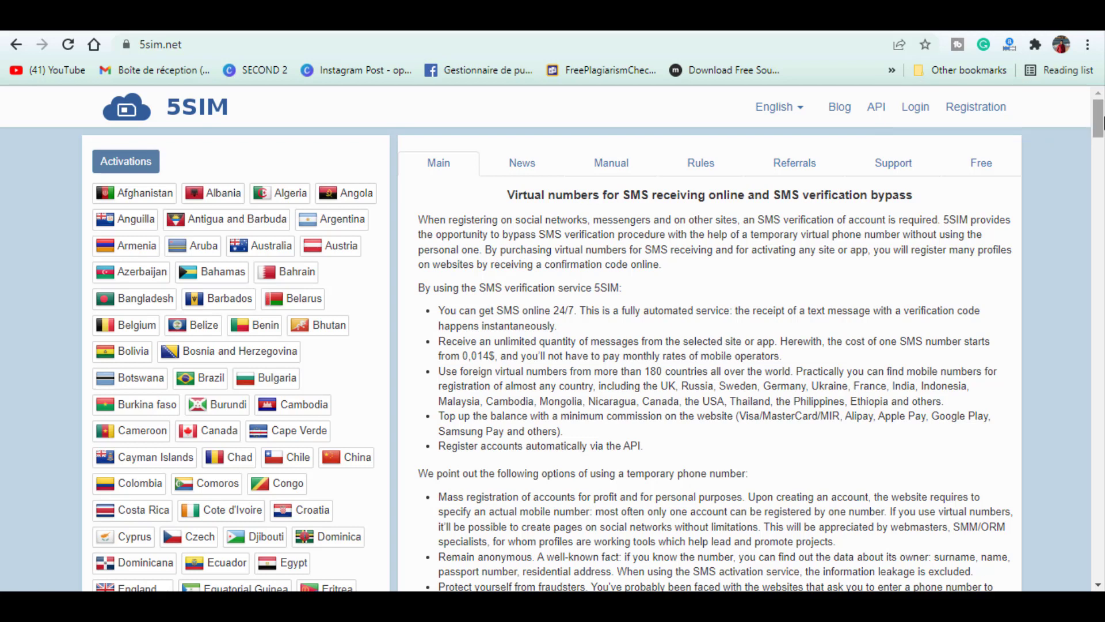
scroll("down", 3)
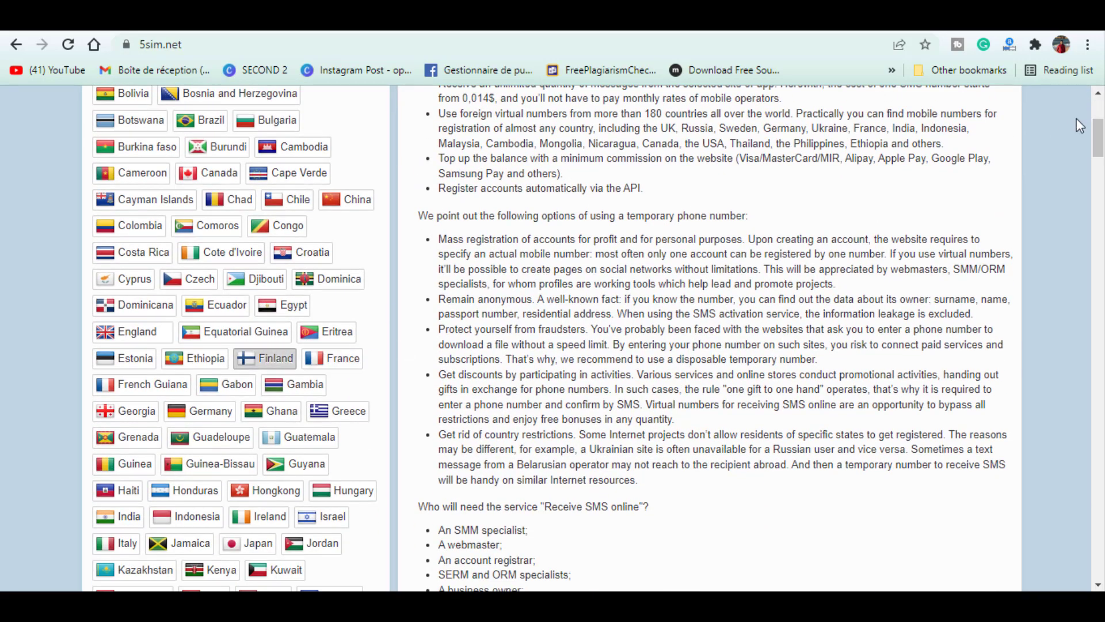
scroll("down", 3)
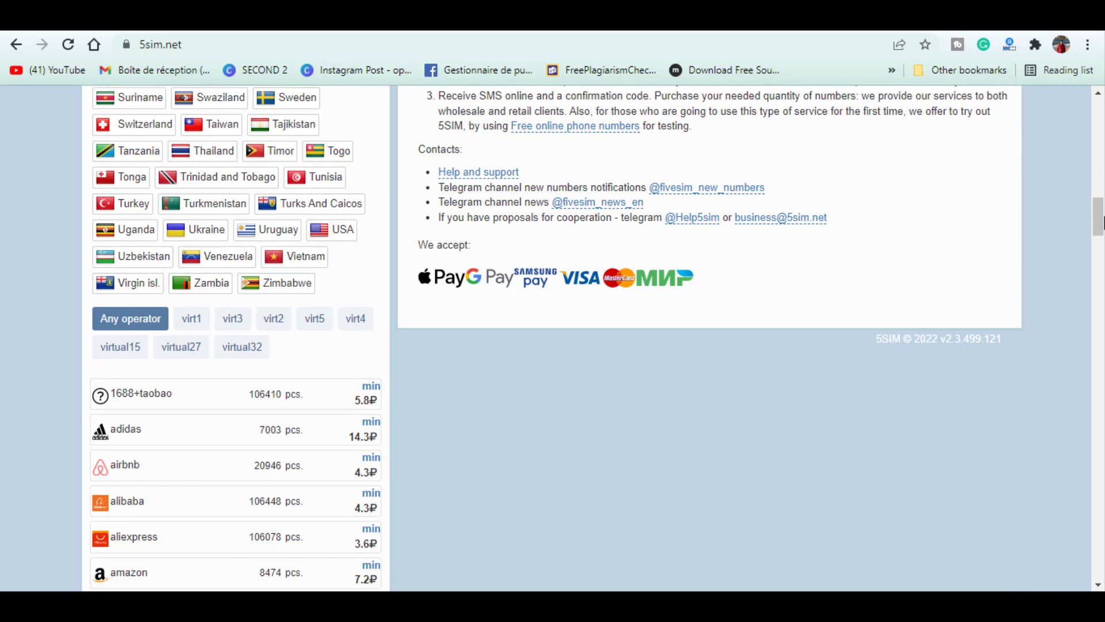
- Filter a country's services to operator virtual18 and attempt to buy an Instagram number
left_click(201, 318)
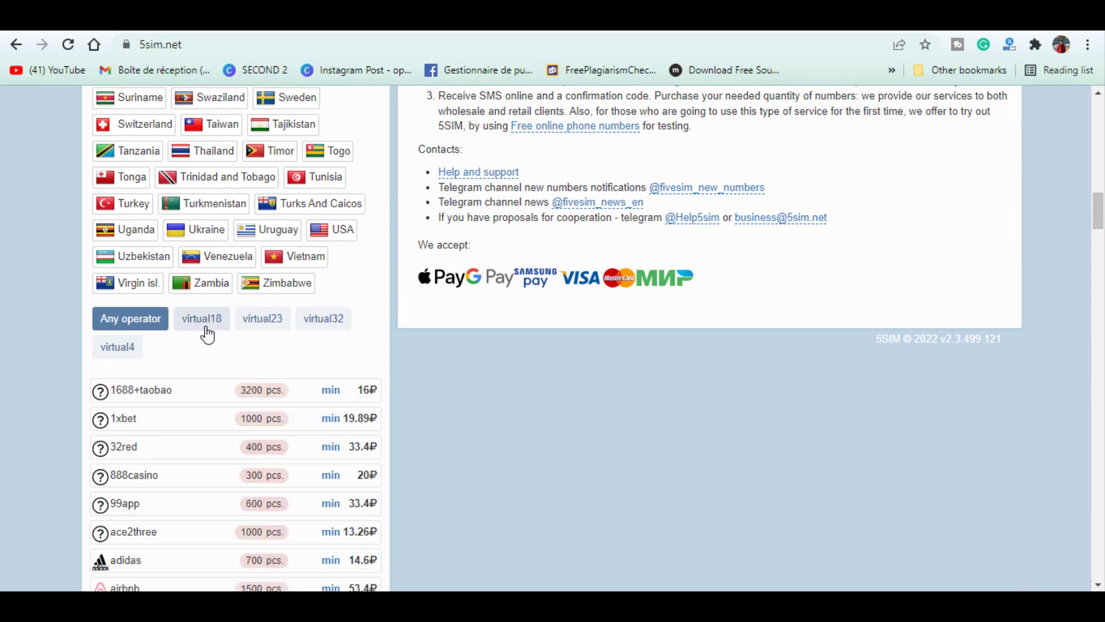
left_click(201, 317)
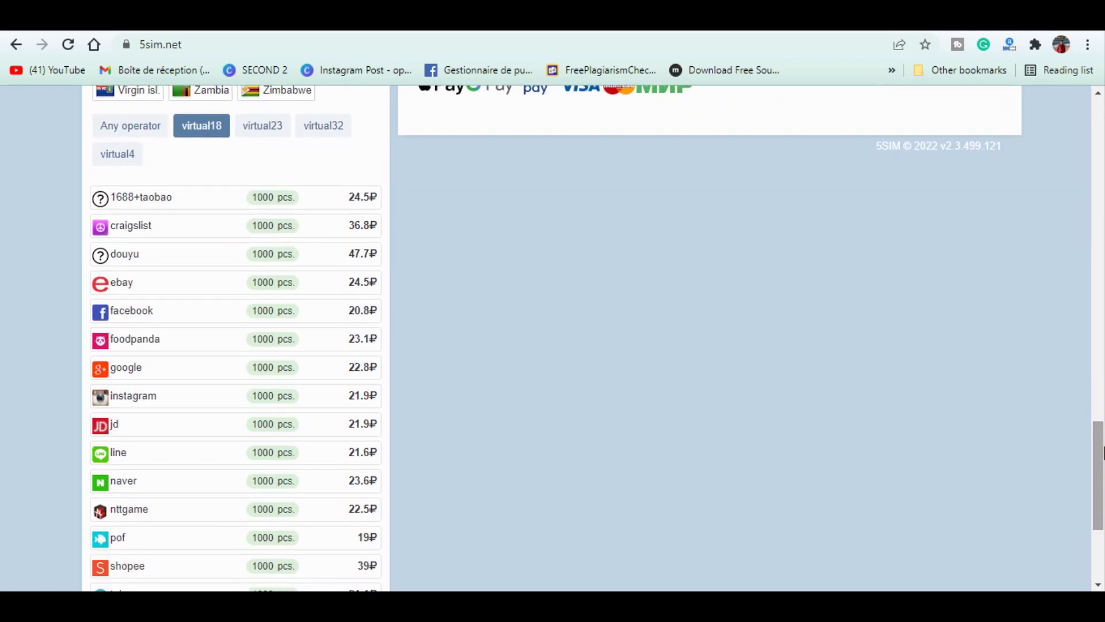
mouse_move(225, 405)
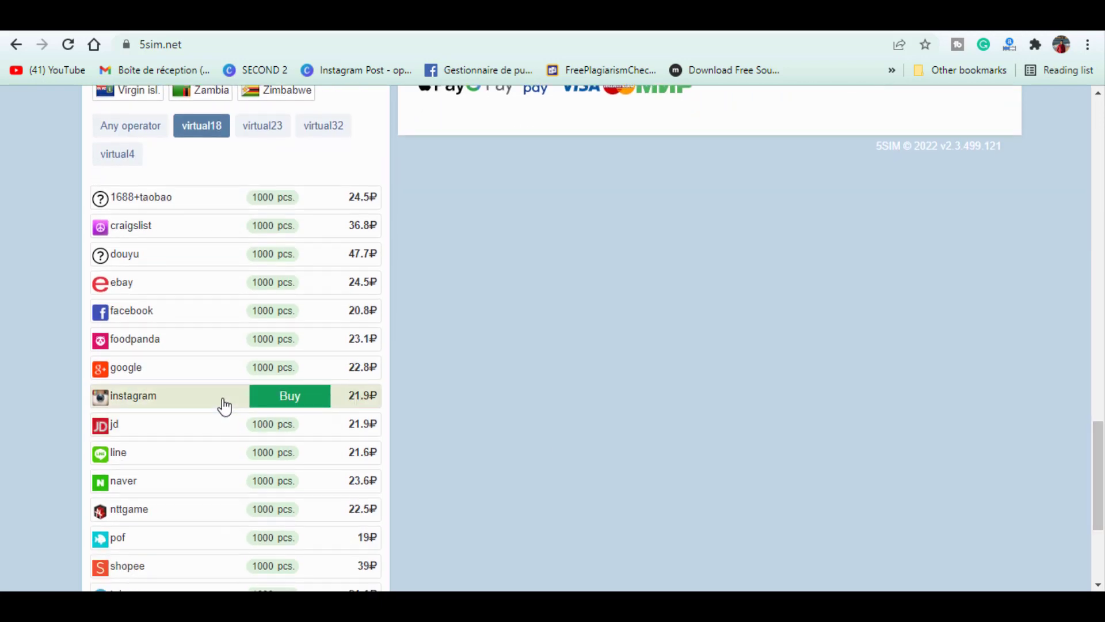
left_click(289, 395)
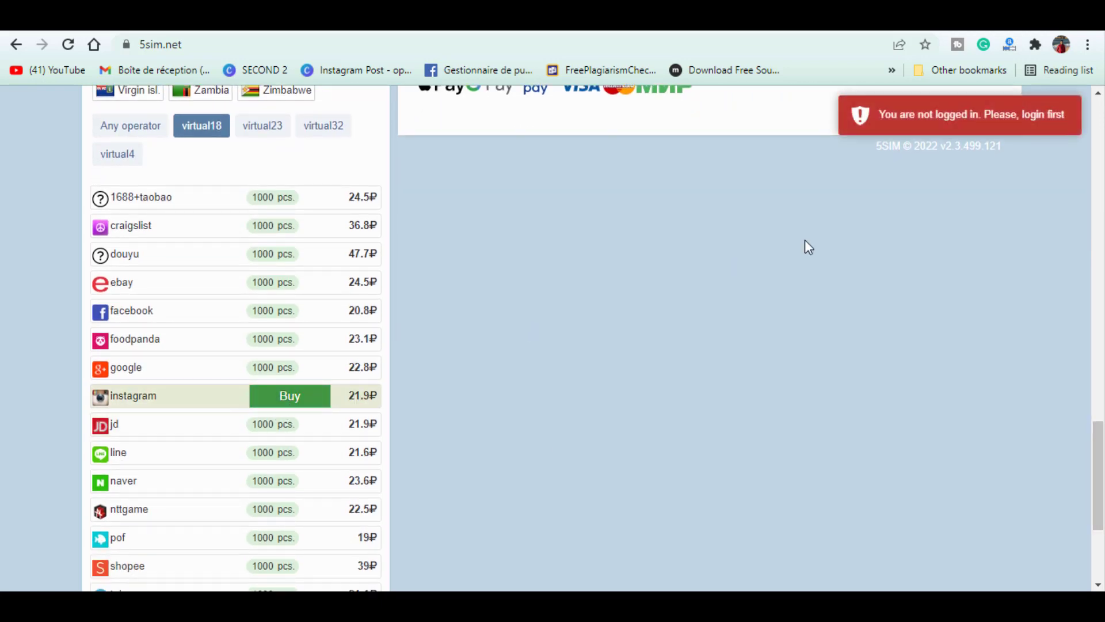
- Switch to 5SIM's Free page listing free online phone numbers
scroll("up", 3)
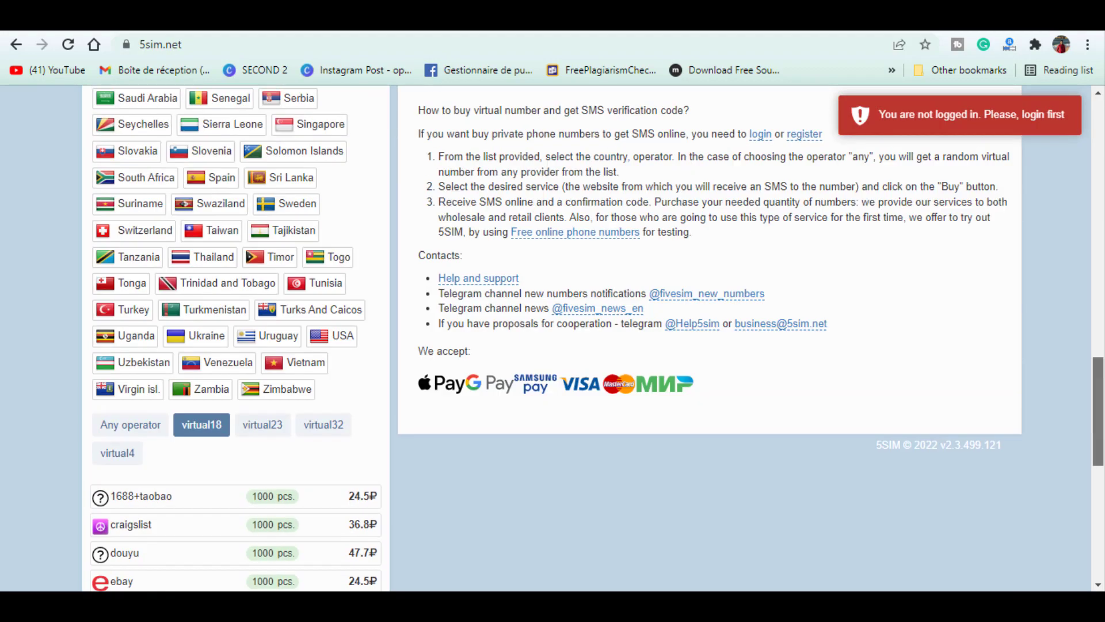
scroll("up", 3)
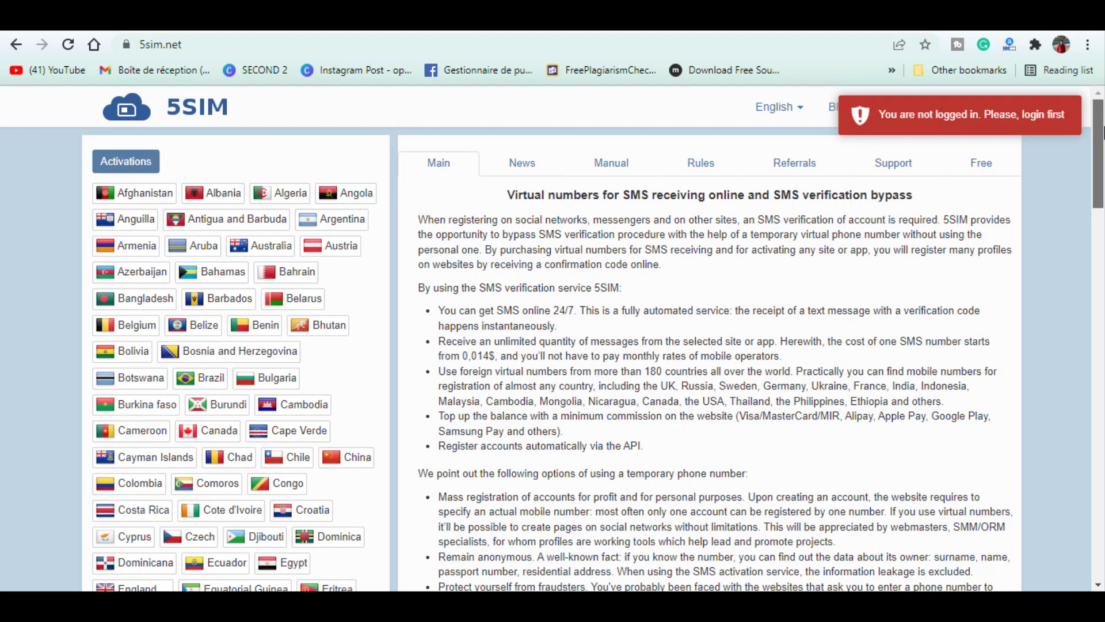
mouse_move(981, 163)
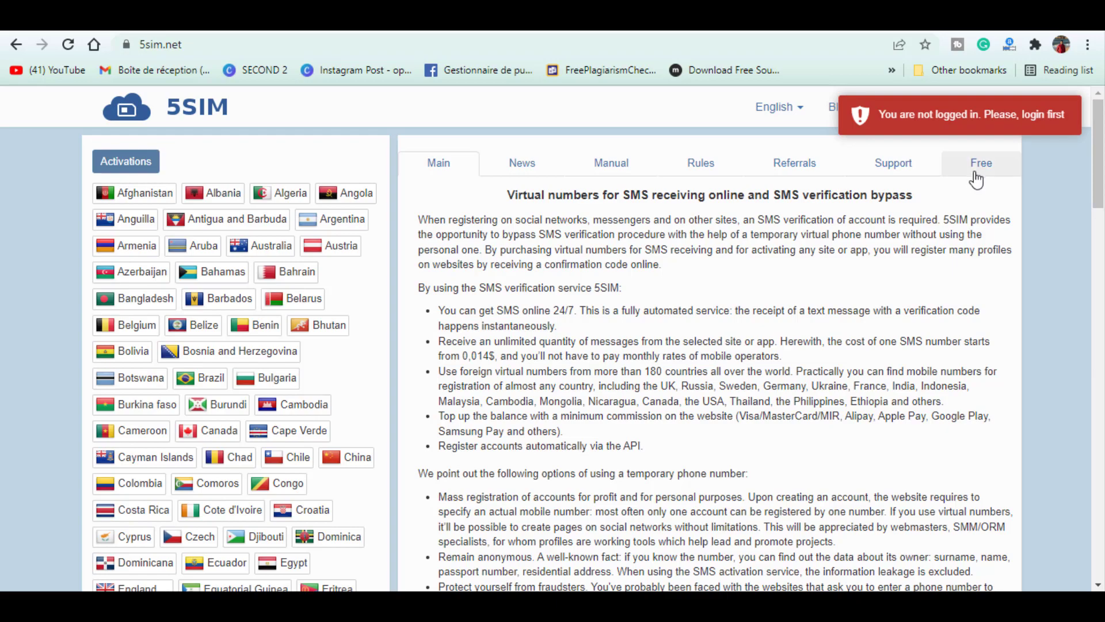
left_click(981, 163)
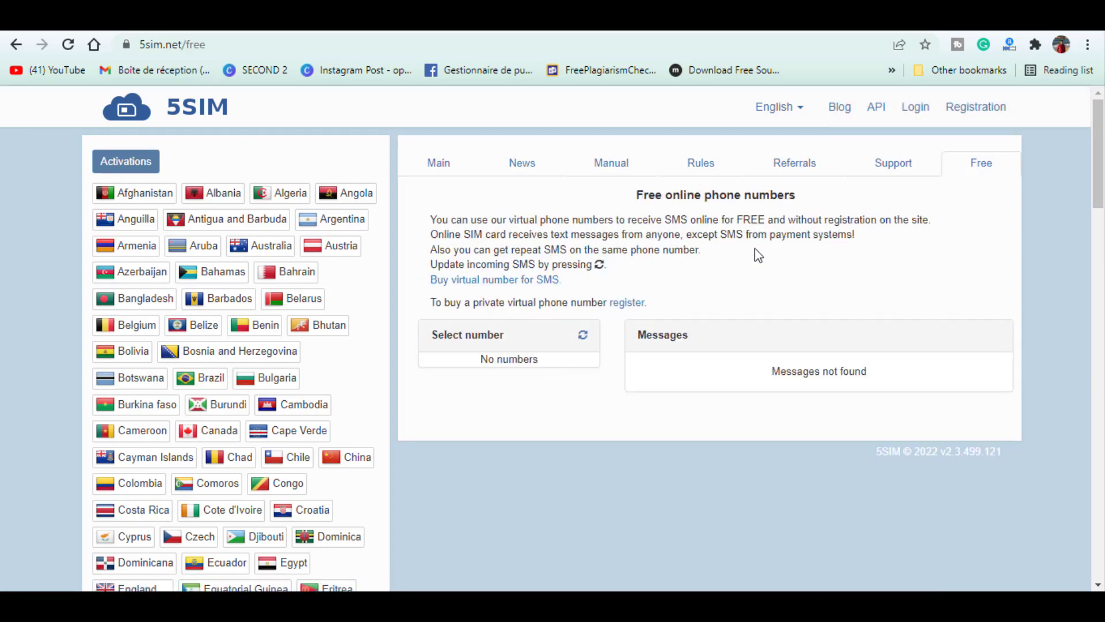